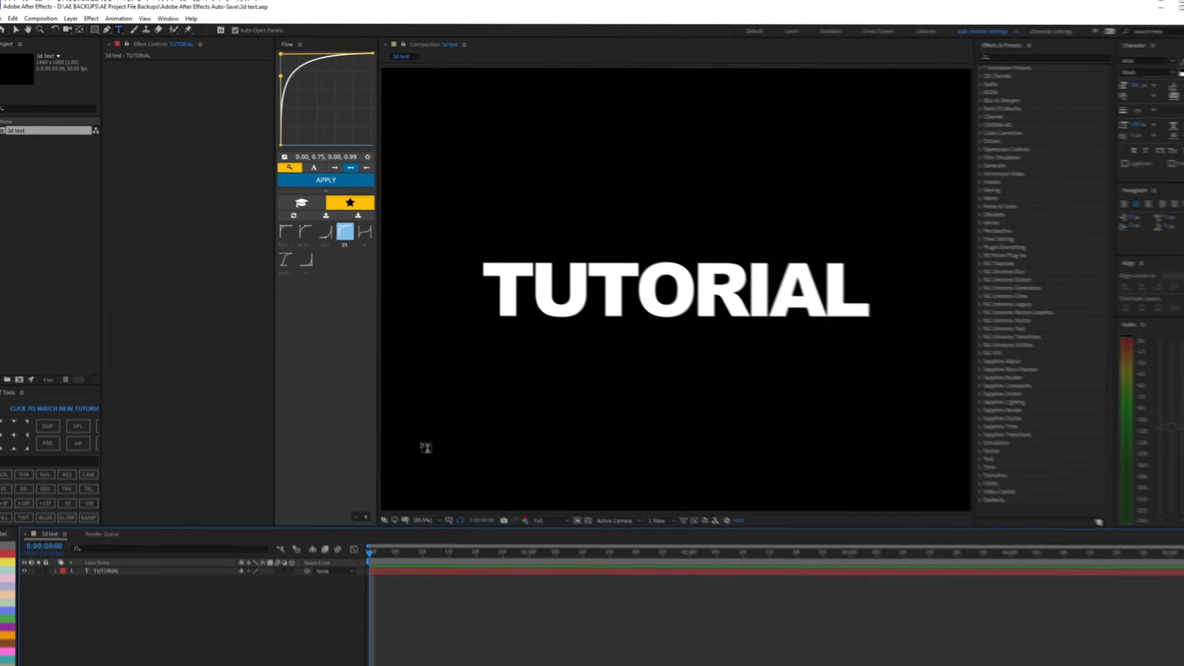
- Create a new solid with Element and assign the TUTORIAL layer as Path Layer 1
click(70, 18)
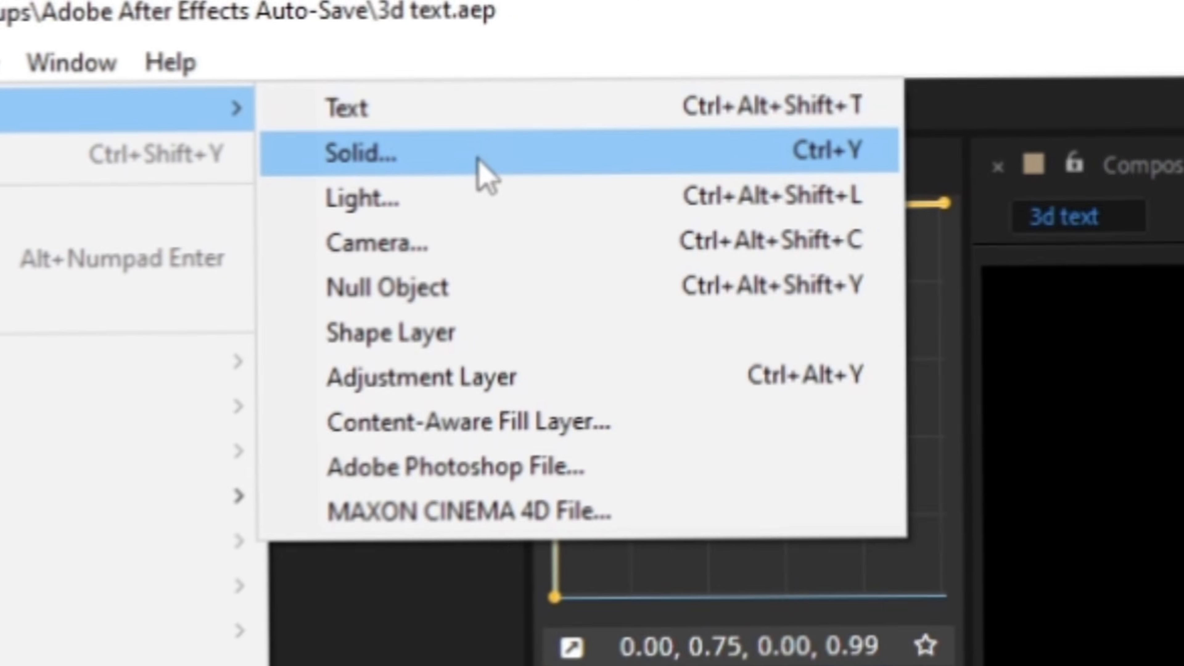
click(360, 153)
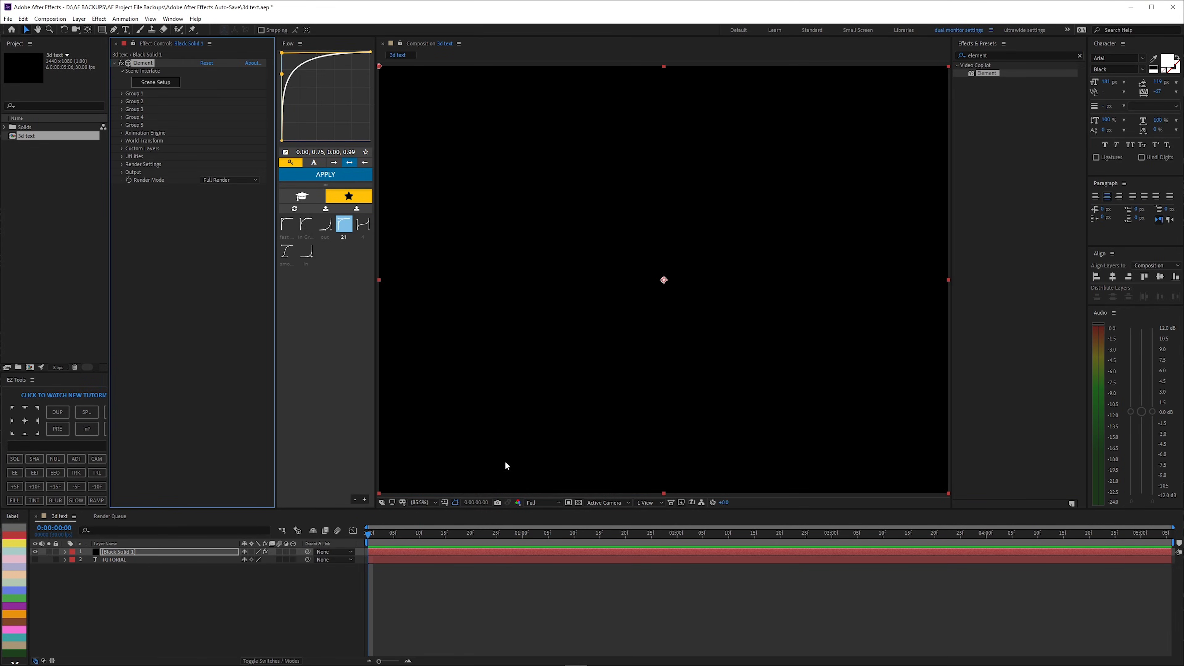
click(123, 148)
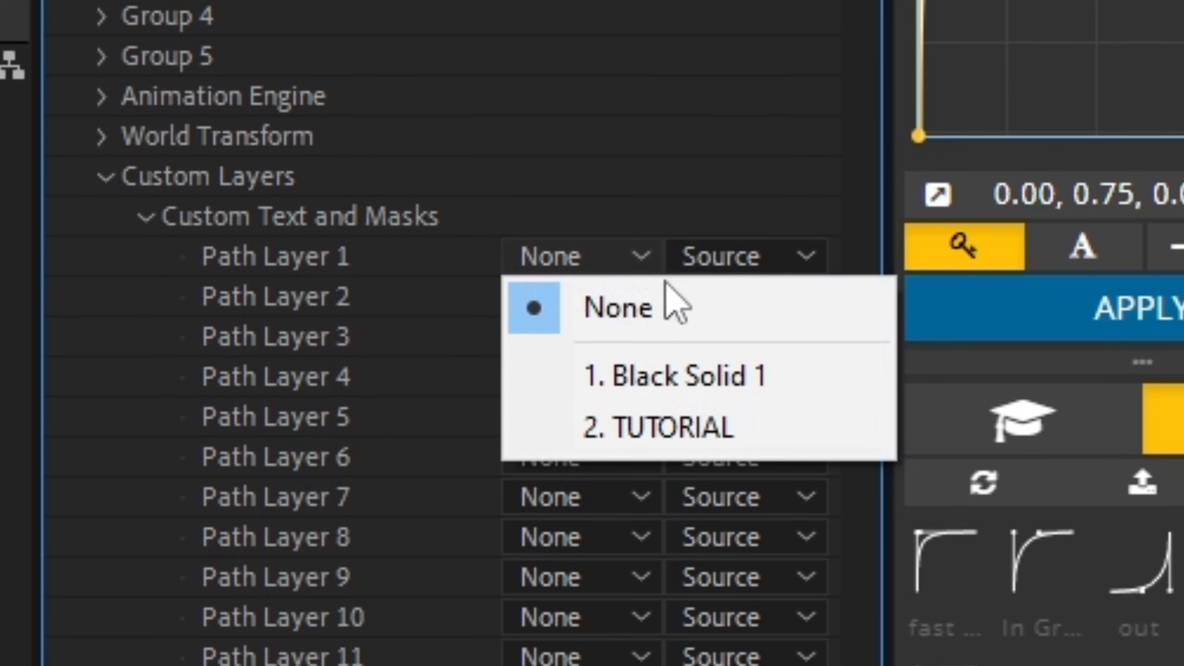
click(659, 427)
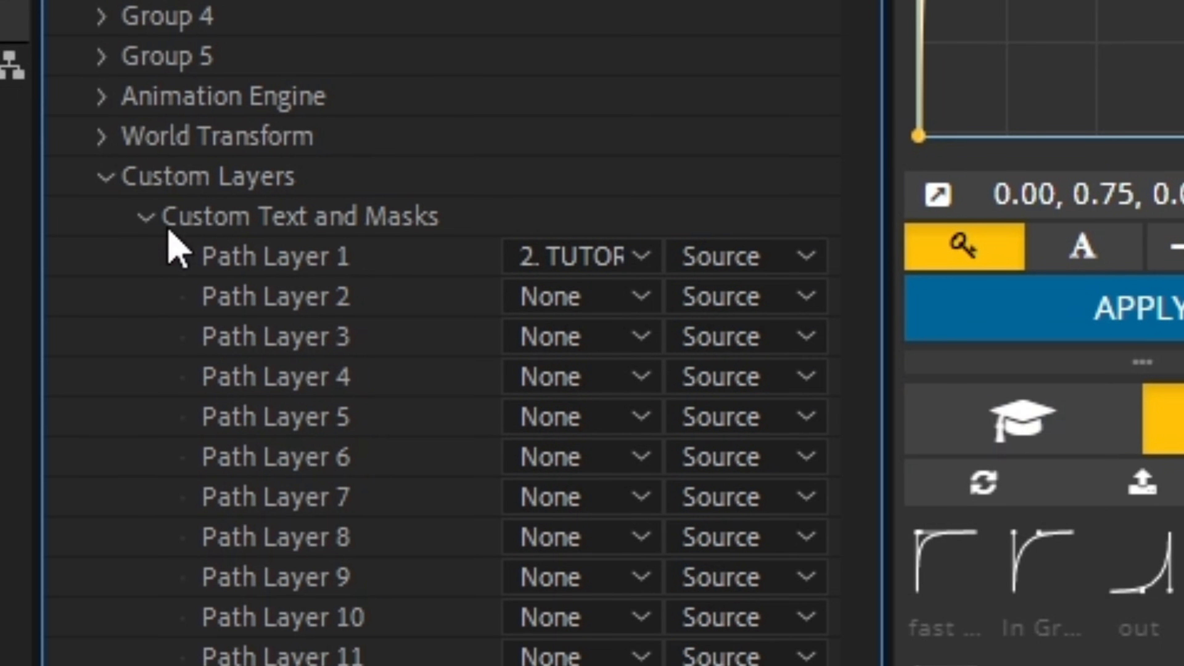
click(149, 216)
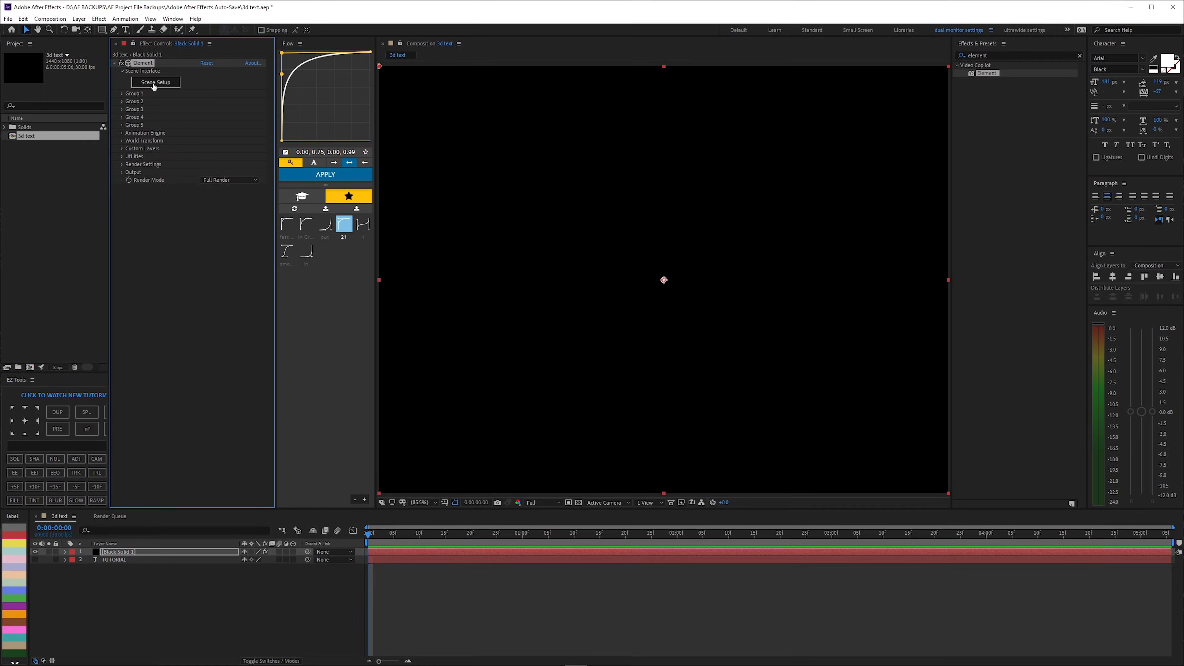
- Extrude the TUTORIAL text path into a 3D model and browse the physical bevel presets
click(155, 82)
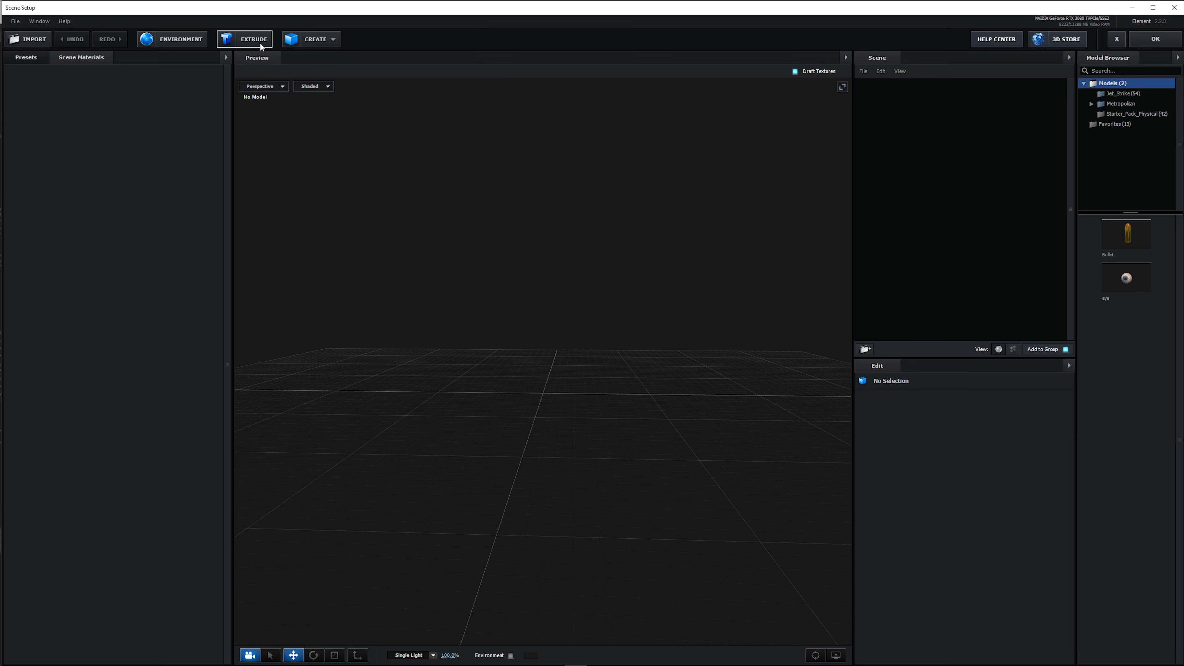
click(244, 38)
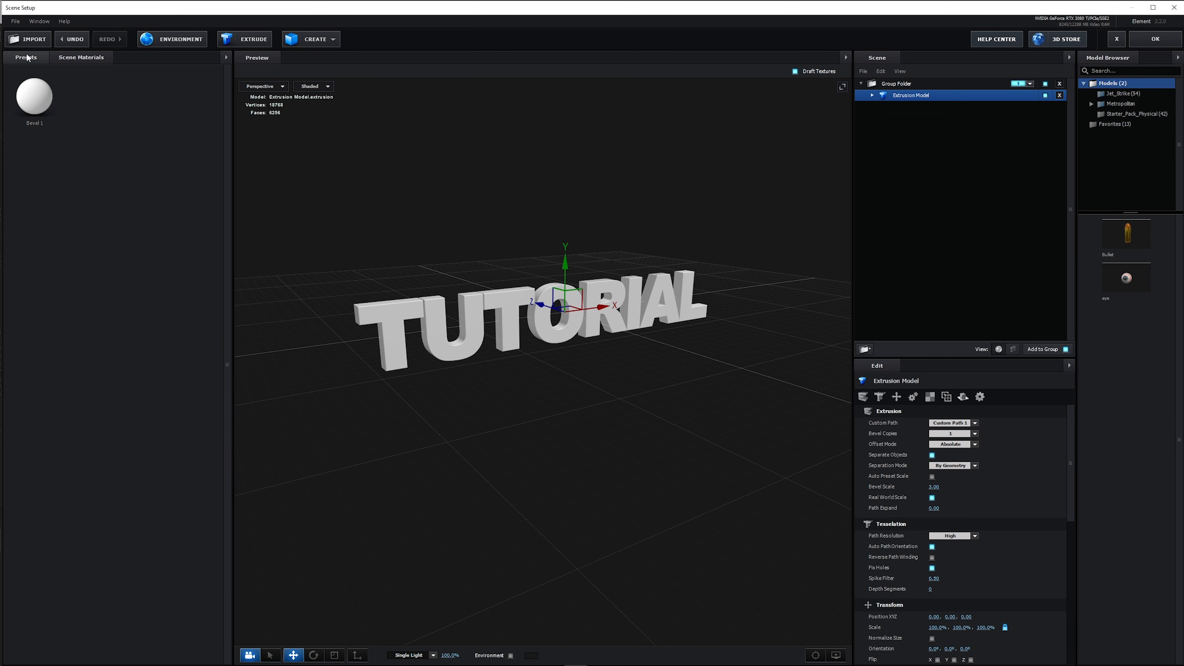
click(45, 80)
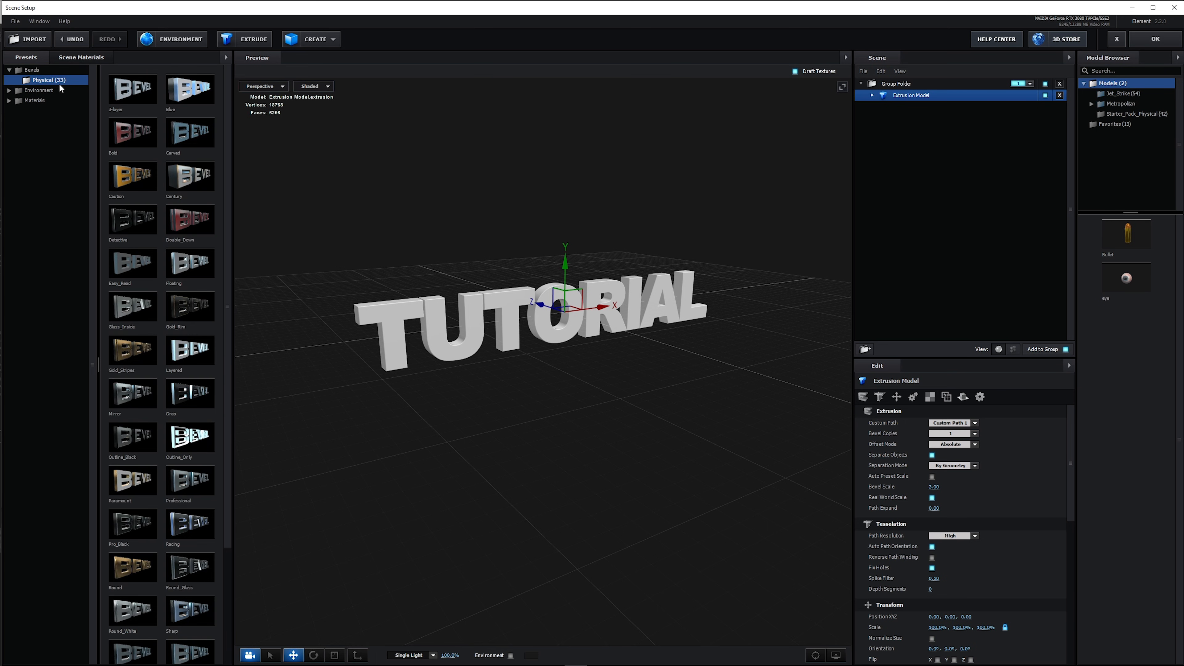
scroll(down, 3)
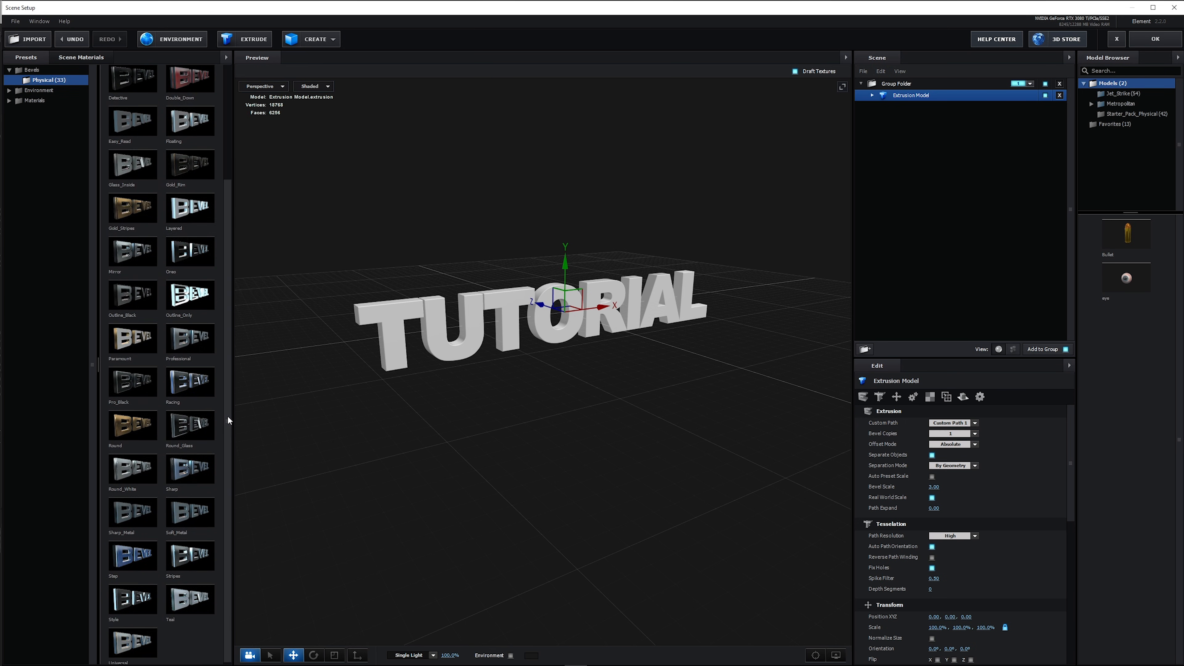
scroll(up, 3)
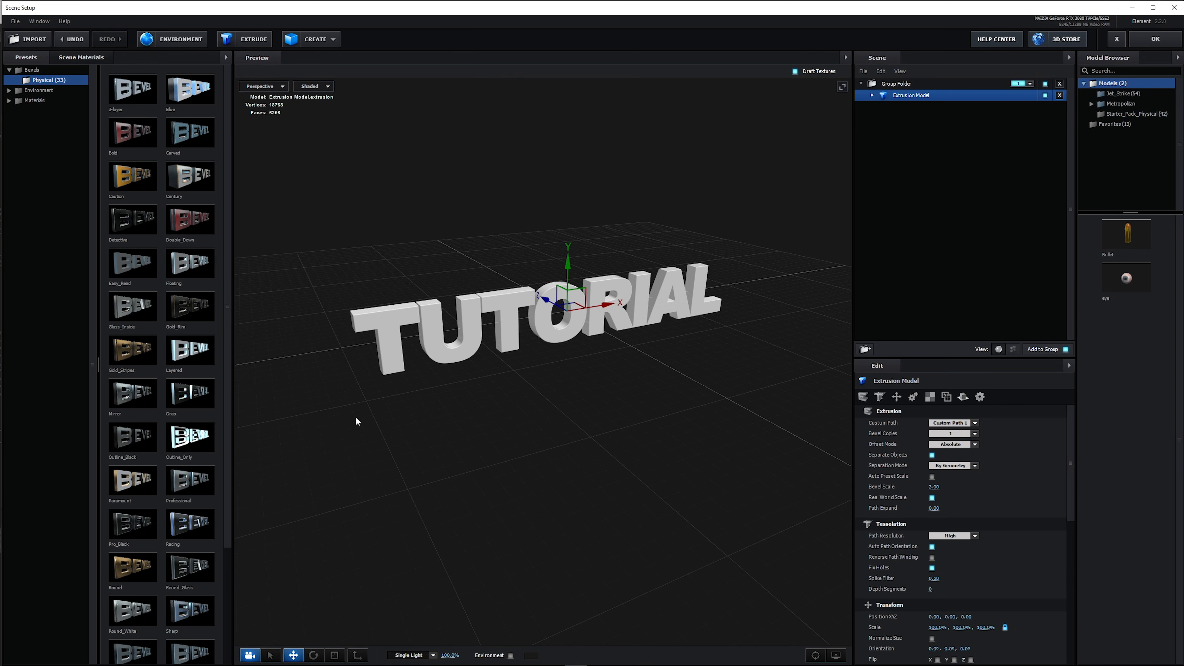
mouse_move(389, 420)
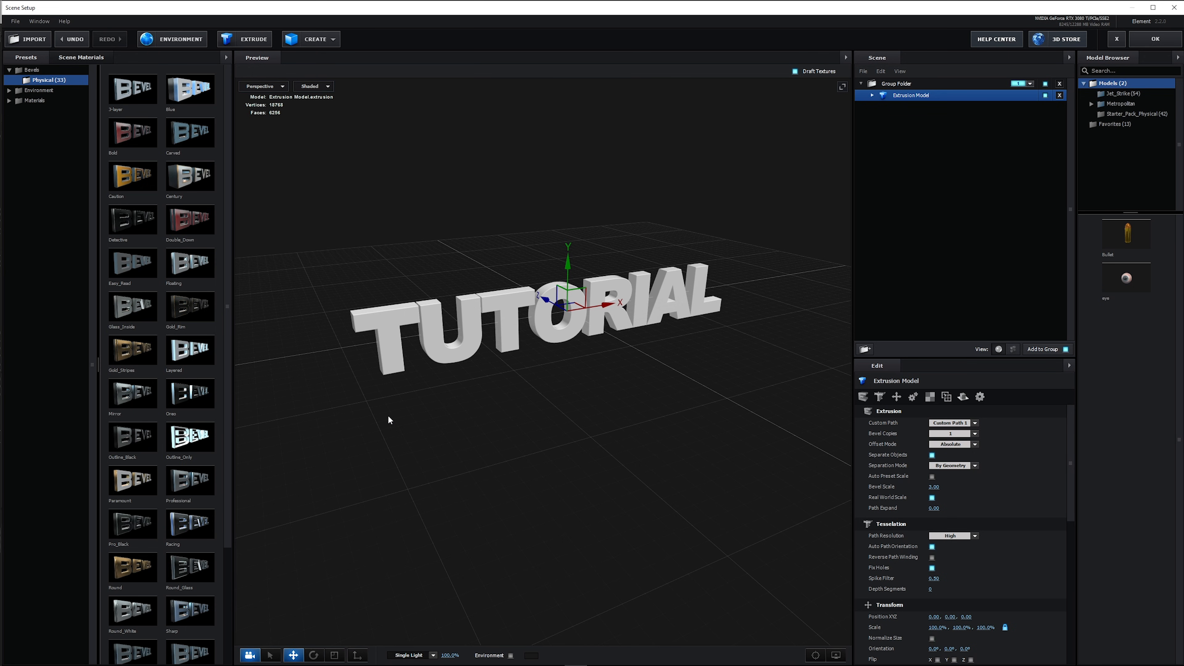
mouse_move(586, 363)
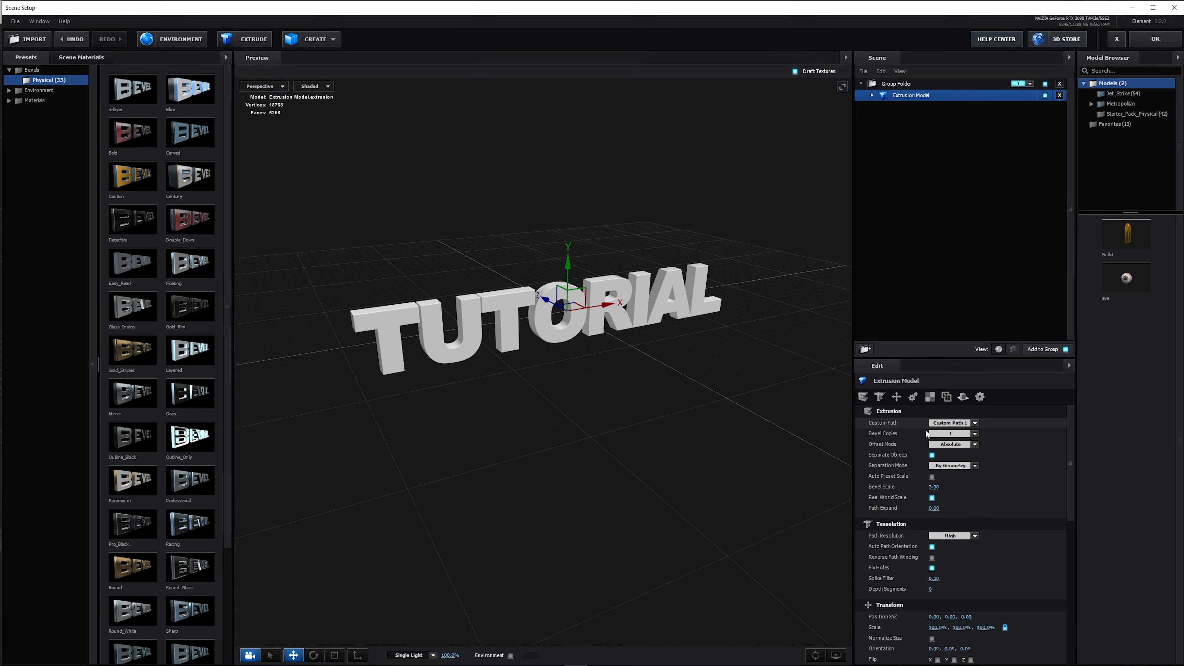
- Set Bevel Copies to 2 and select the extrusion model to enlarge its bevel scale
click(975, 431)
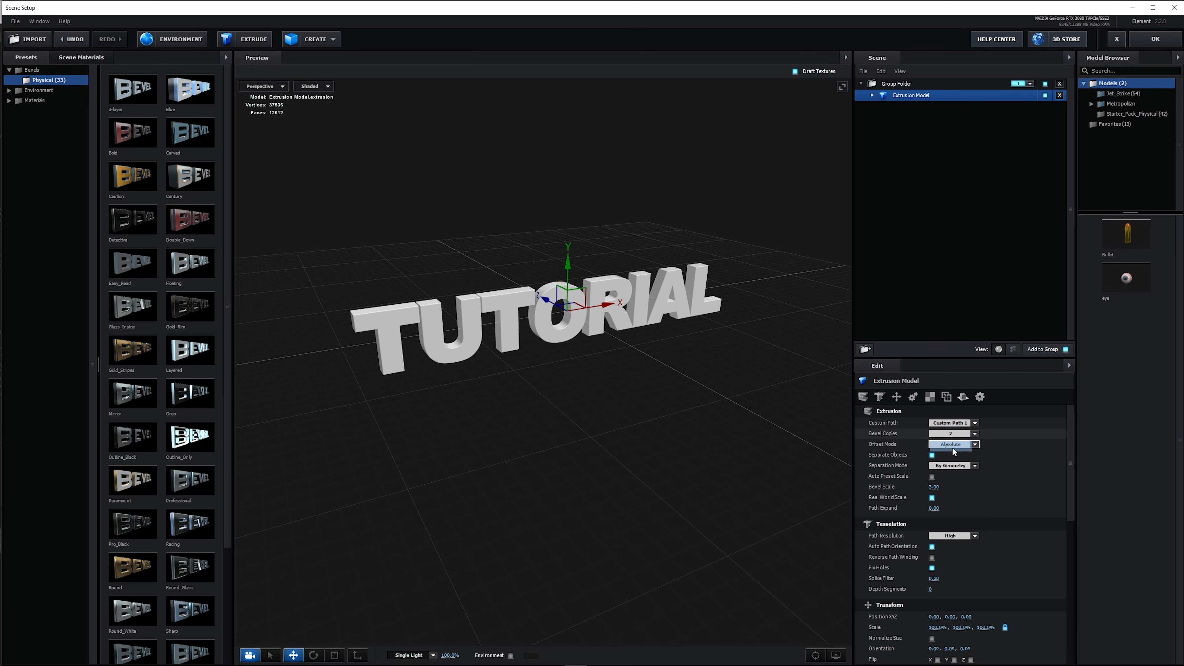
click(912, 117)
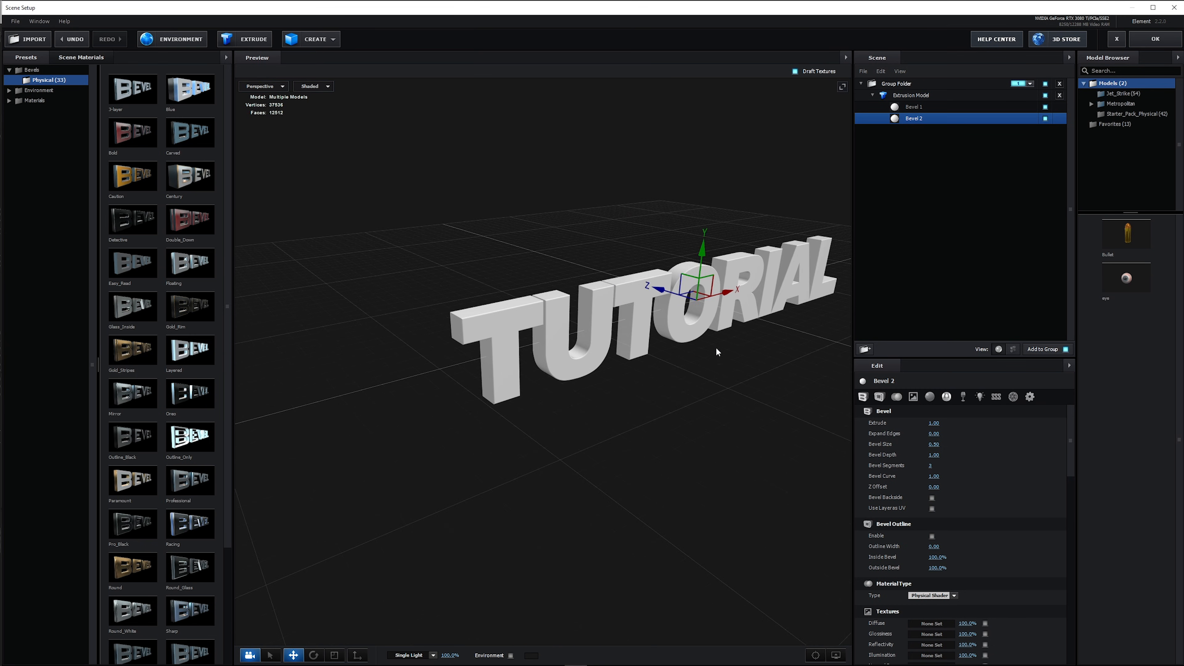
click(911, 95)
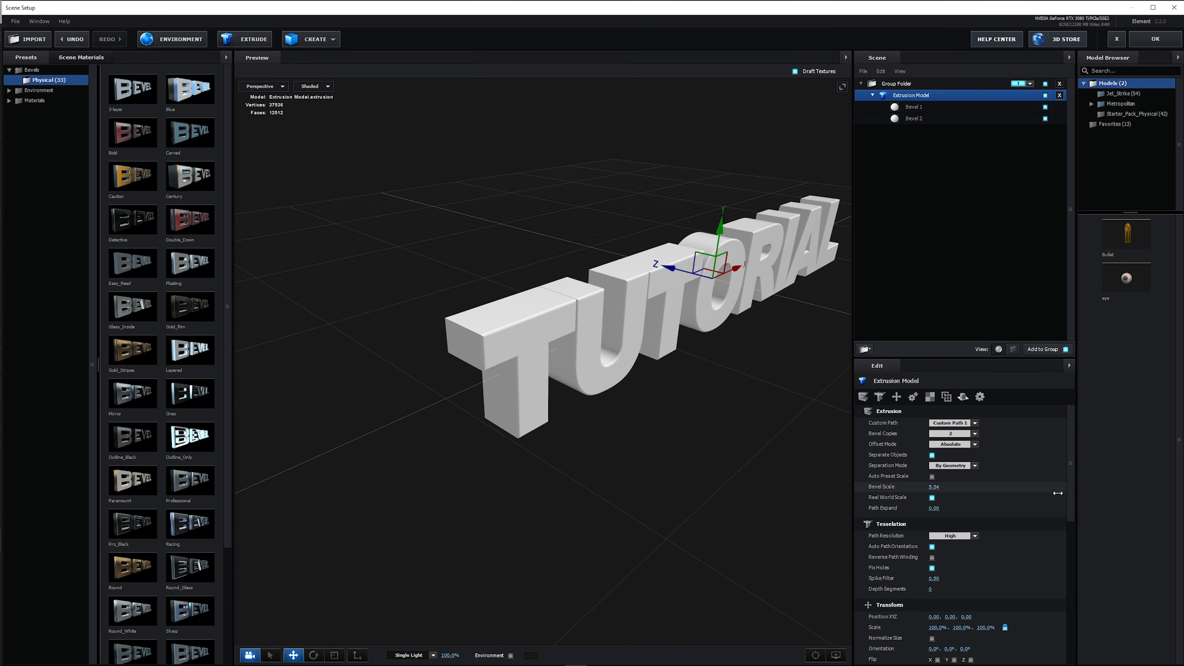
- Apply metal_chrome_dirty to Bevel 1 and clean_metal_clean_gold to Bevel 2
click(913, 119)
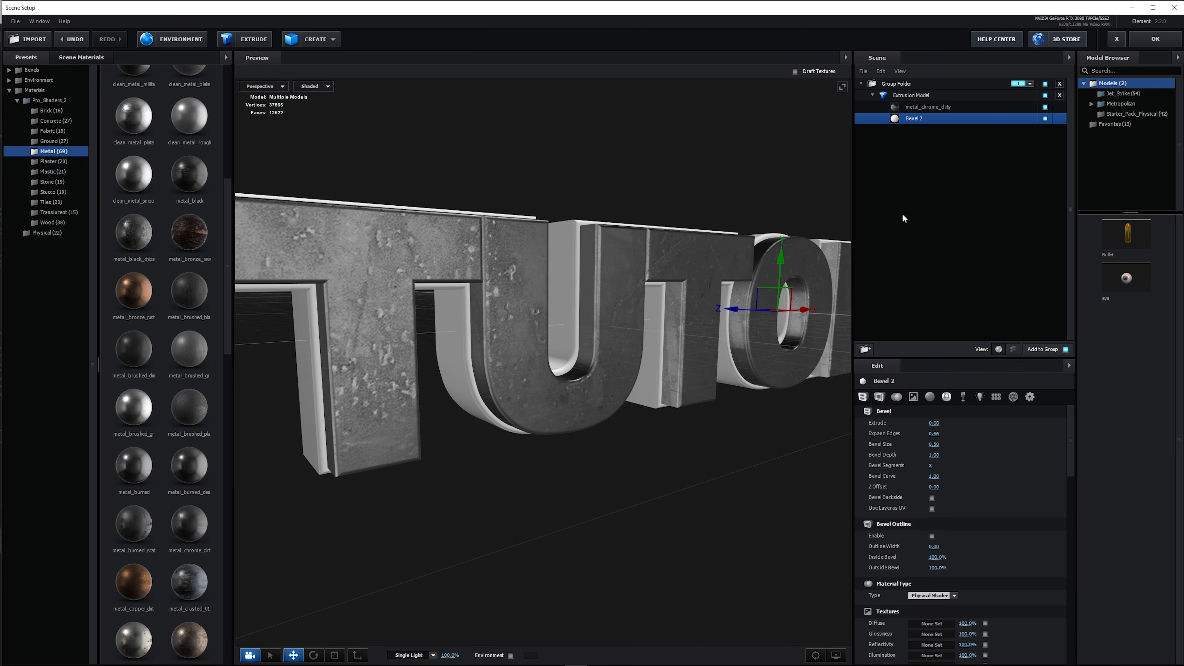
click(912, 94)
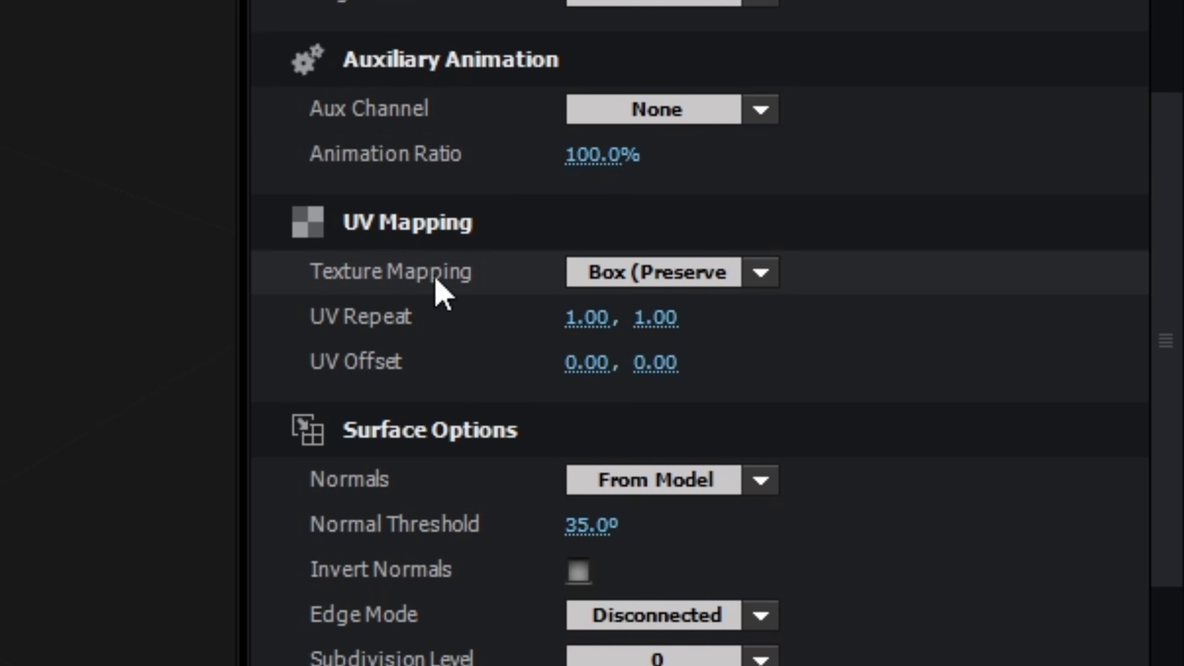
mouse_move(343, 347)
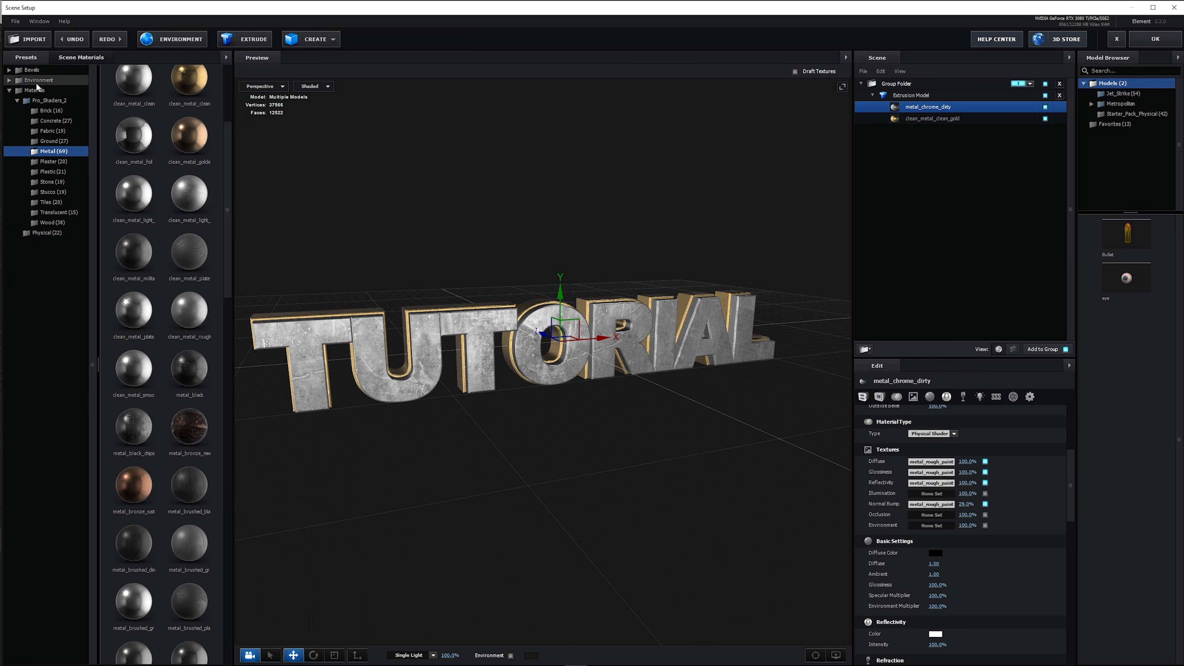
- Apply the Garage environment map from V3_Environment to the scene
click(57, 100)
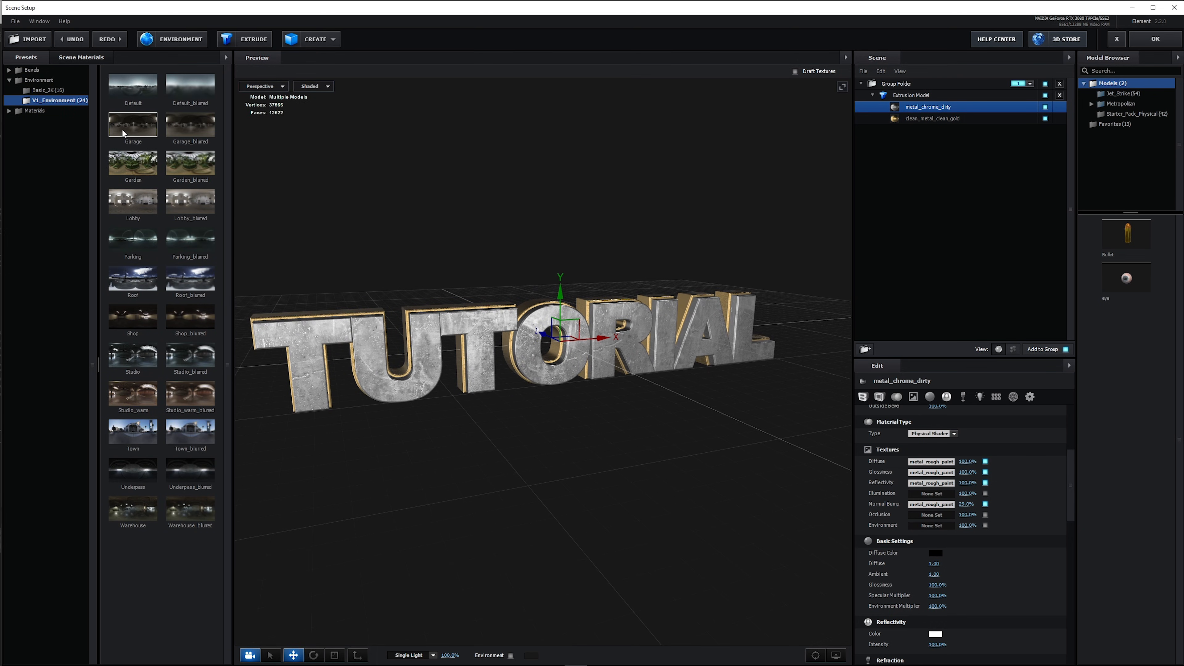
click(132, 277)
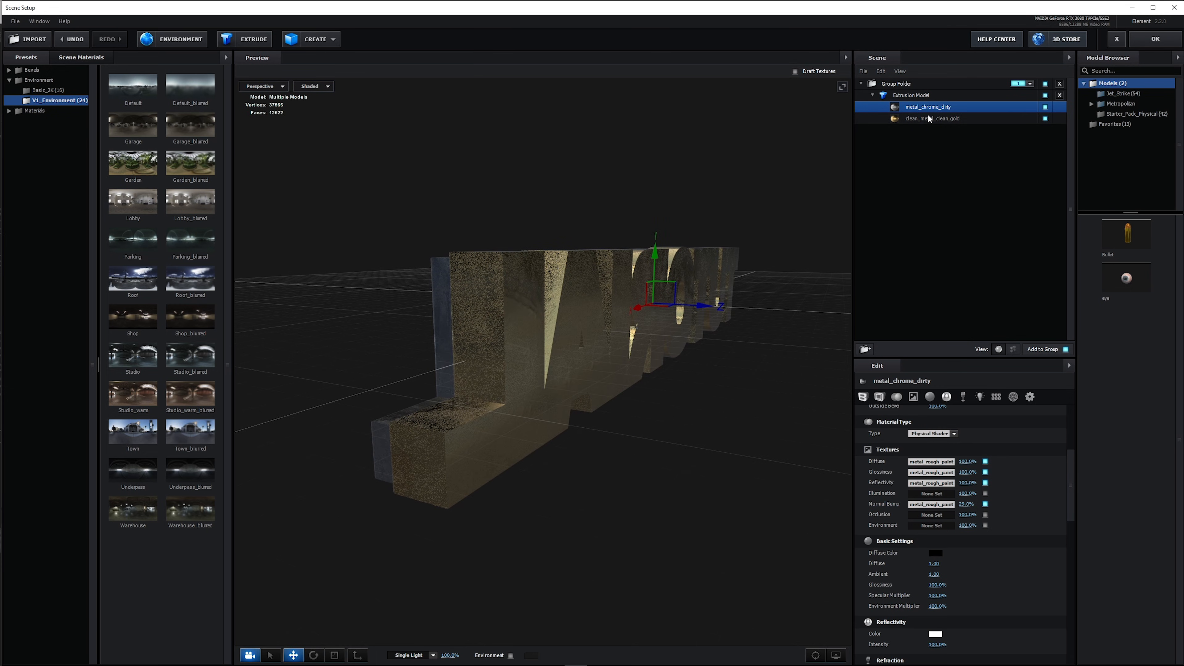
- Enable Bevel Backside on the clean_metal_clean_gold bevel part
click(910, 95)
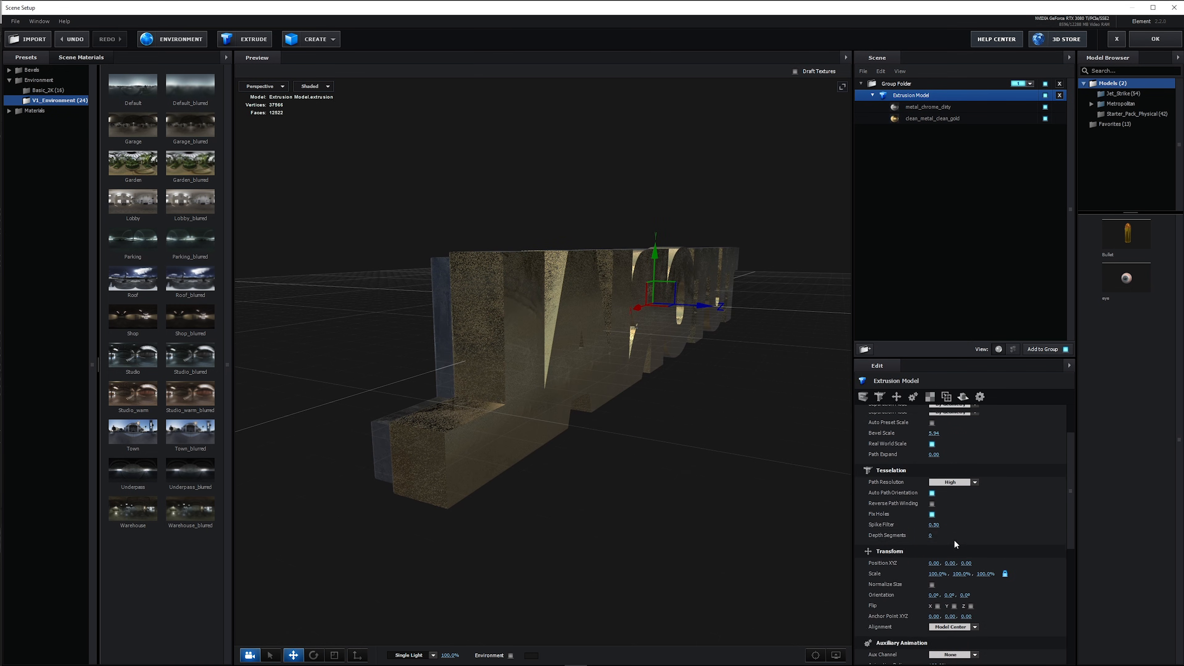
click(932, 117)
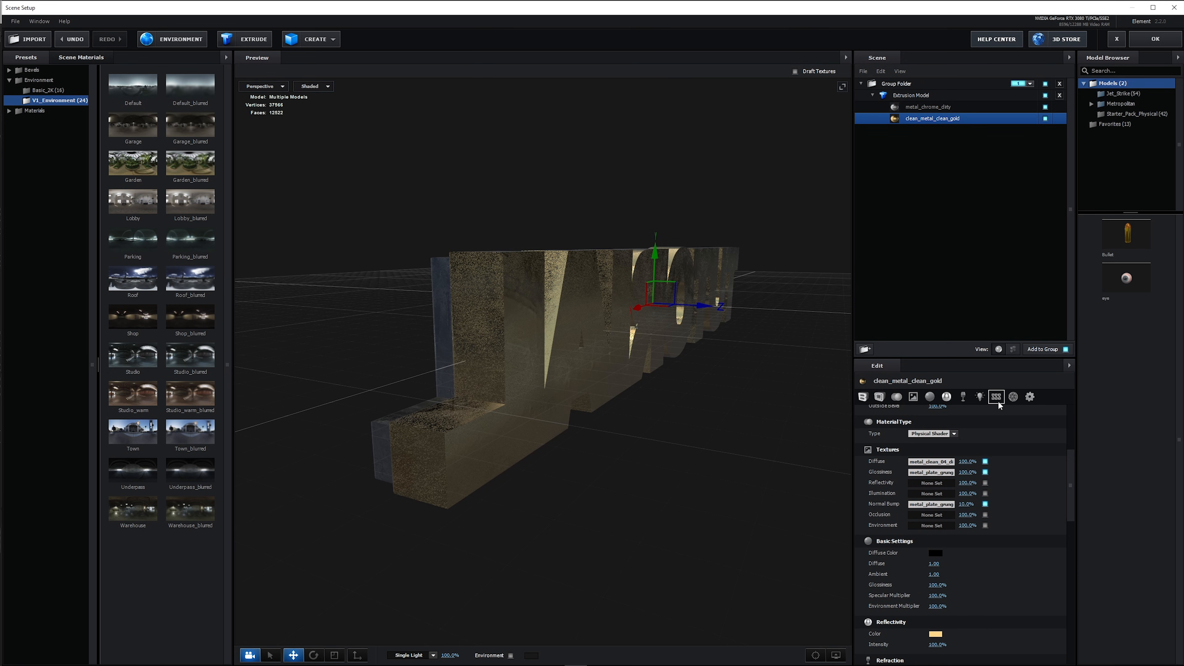
click(861, 397)
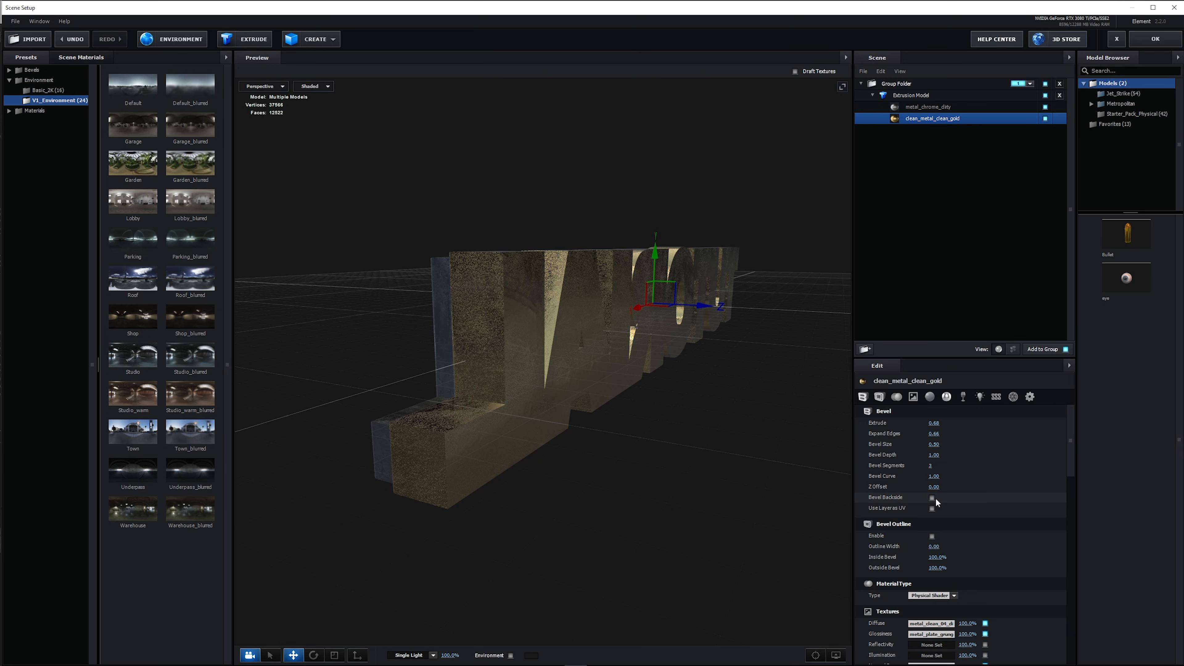
click(931, 497)
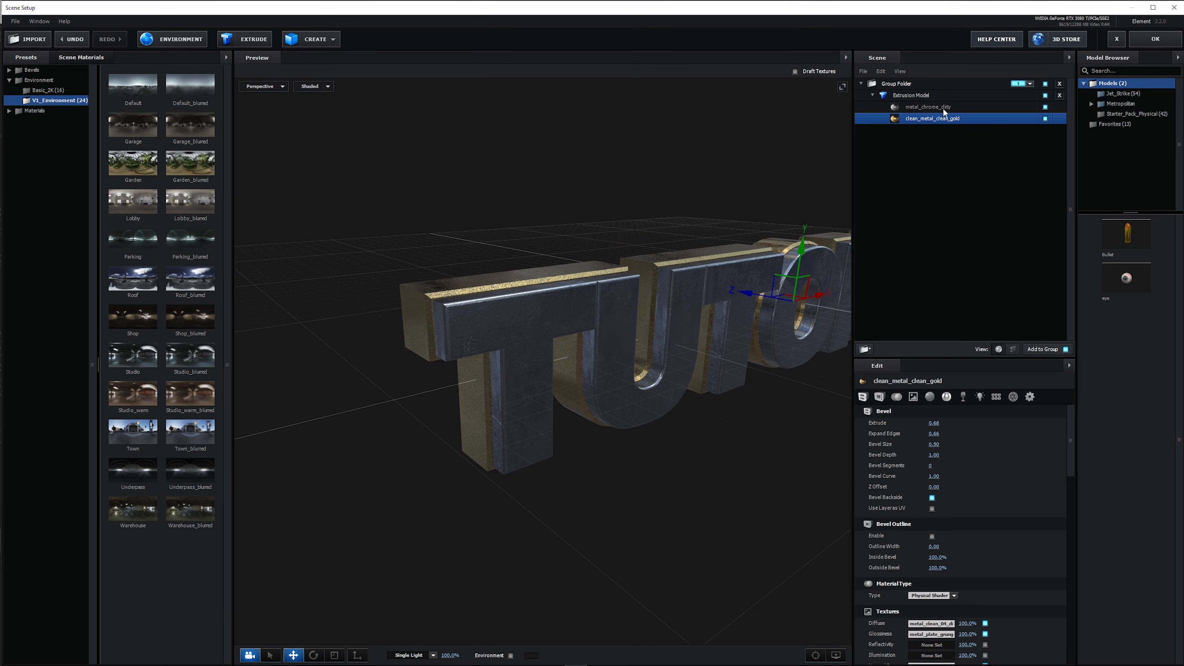
click(927, 107)
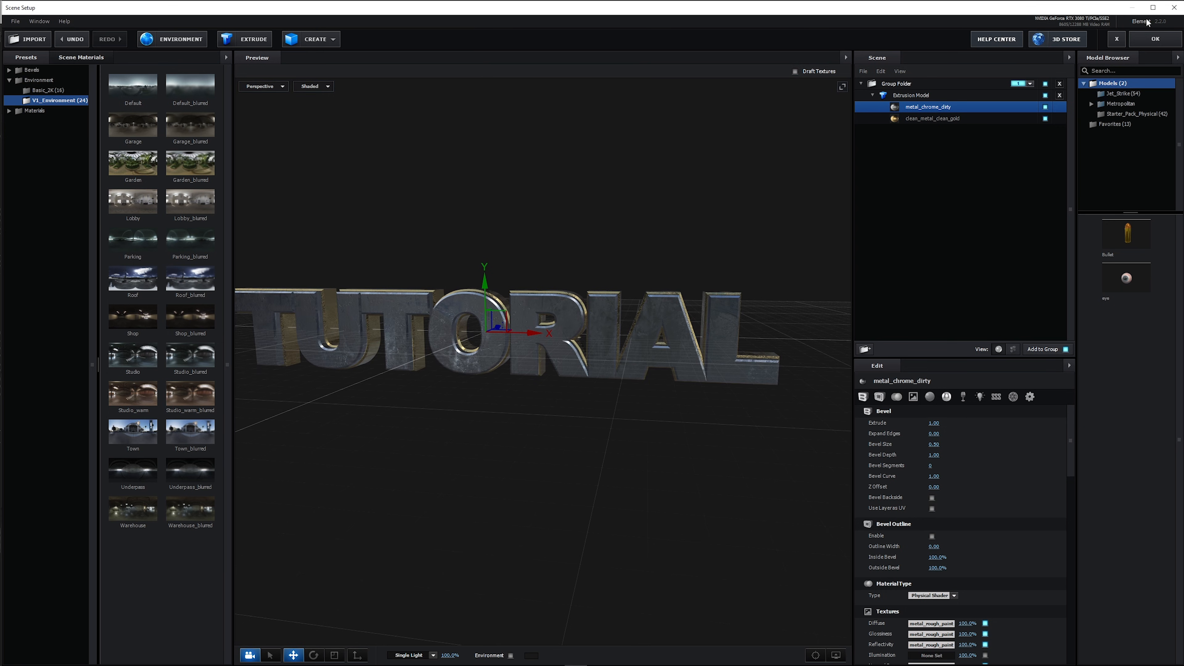
- Return to the composition, add a camera with a lens preset and expand Element's World Transform
click(78, 18)
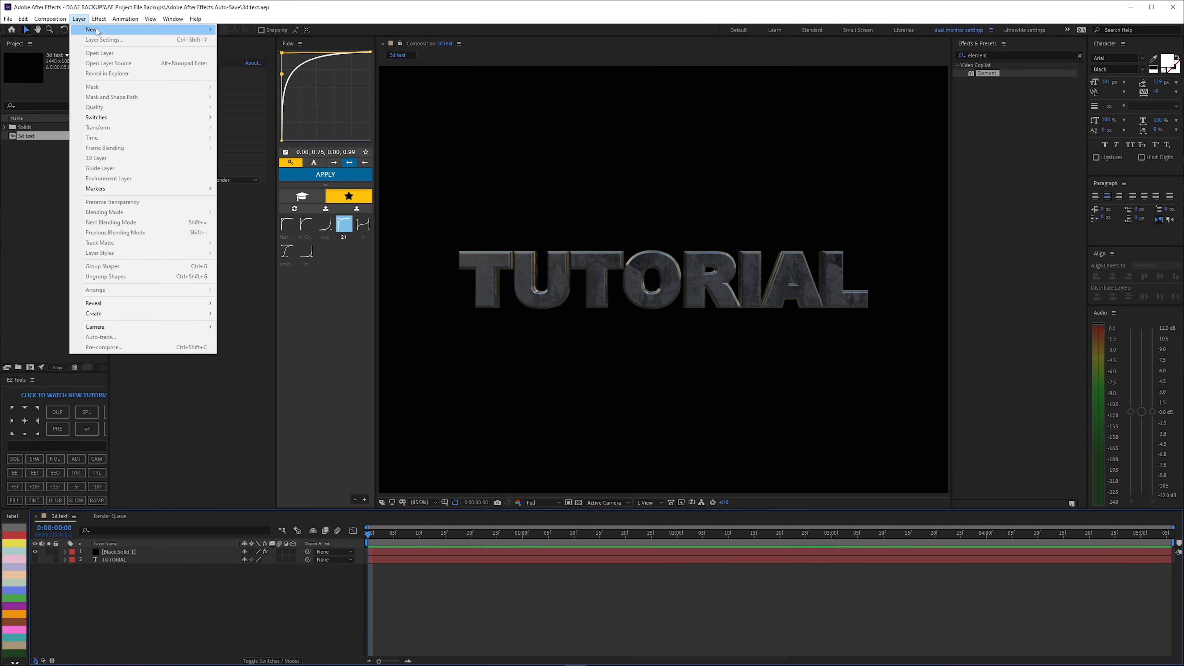
click(95, 327)
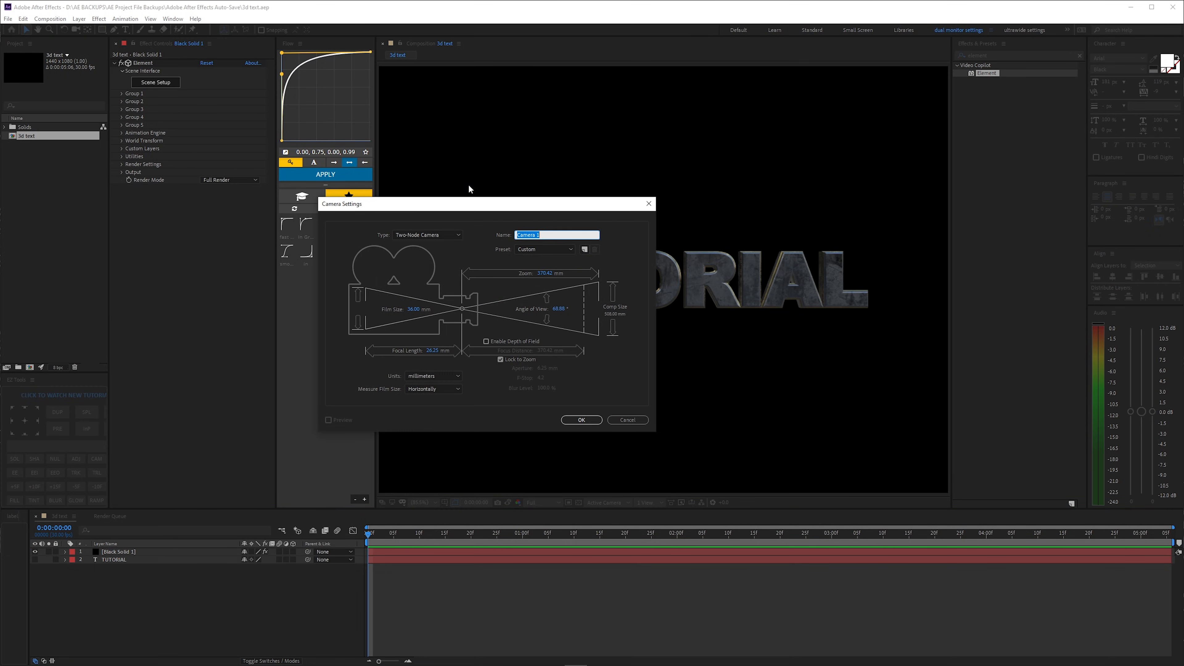
click(544, 249)
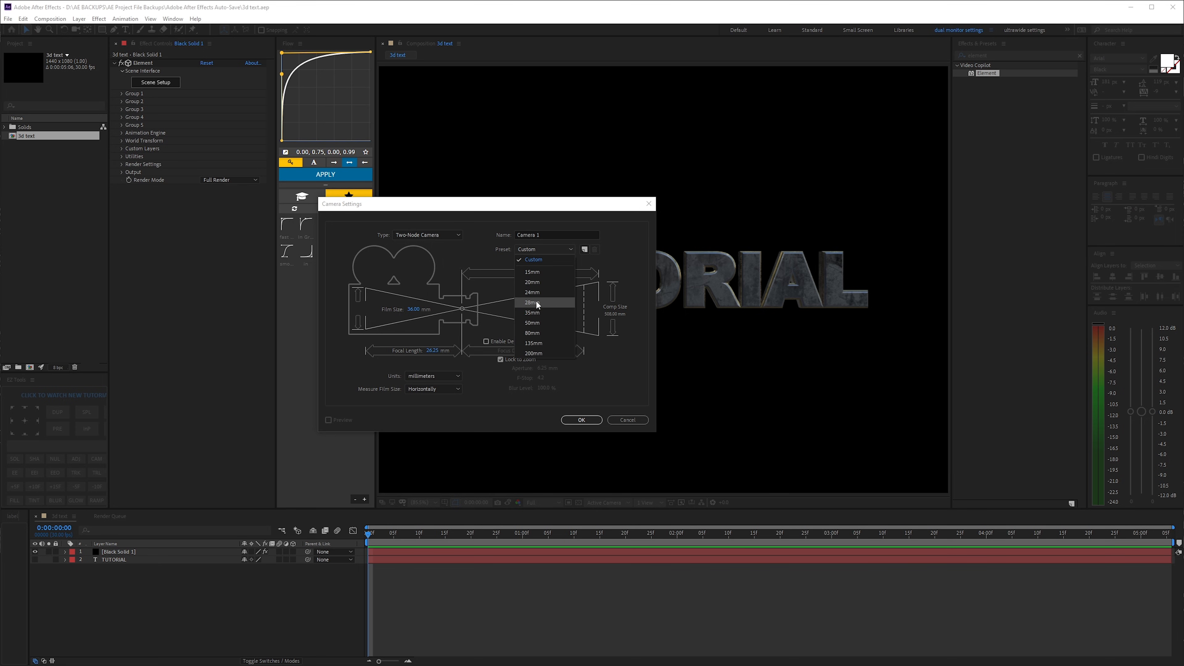
click(580, 420)
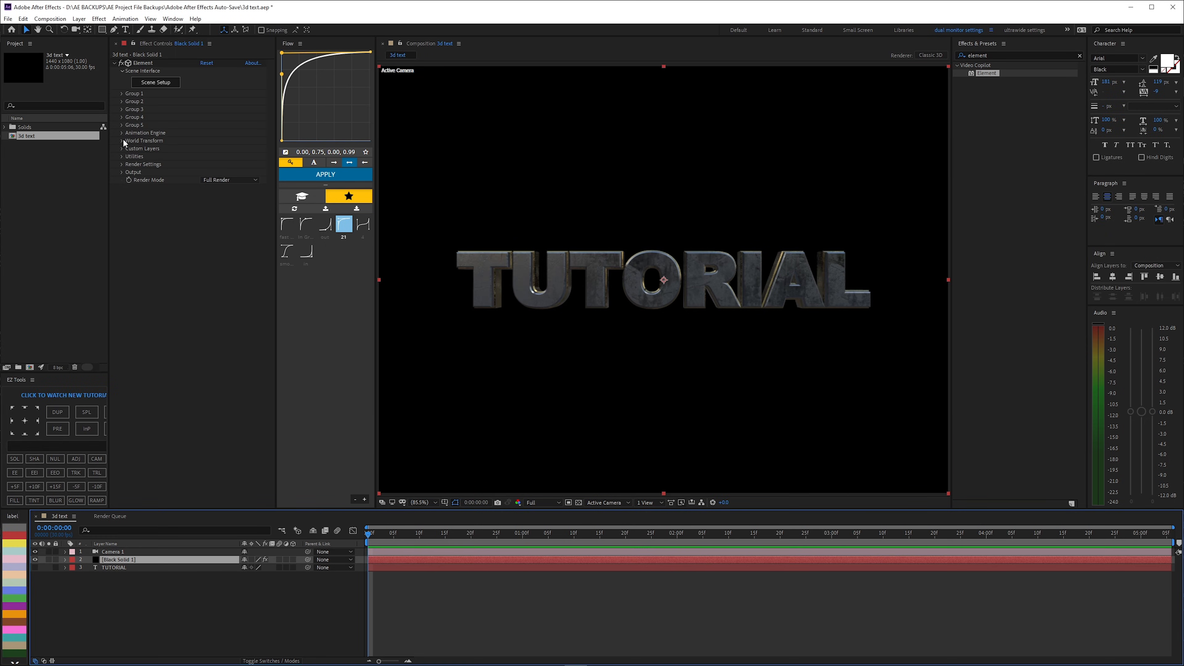
click(123, 140)
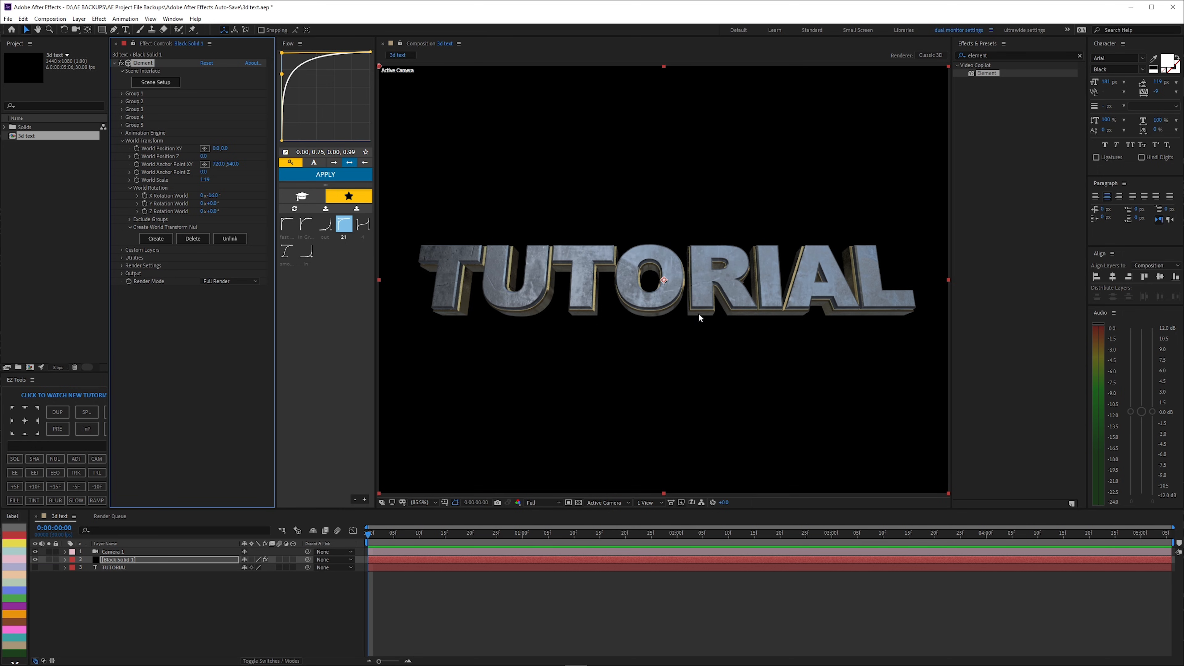
mouse_move(699, 325)
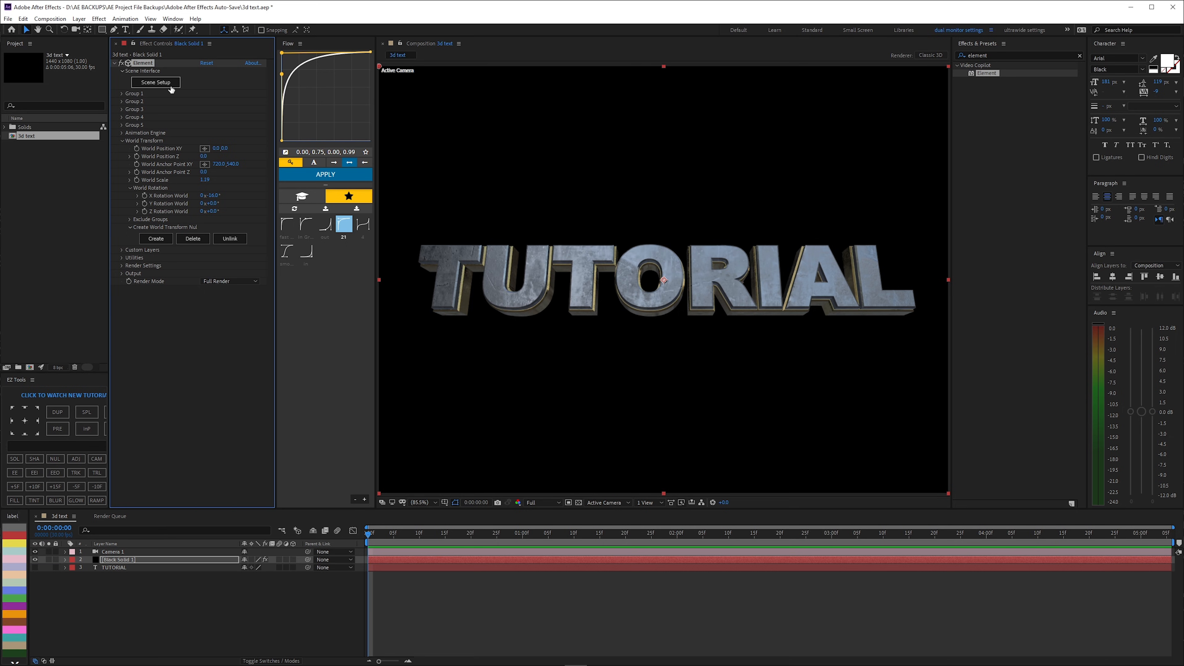
- Reopen Scene Setup to check the chrome-and-gold extrusion and apply it to the composition
click(155, 81)
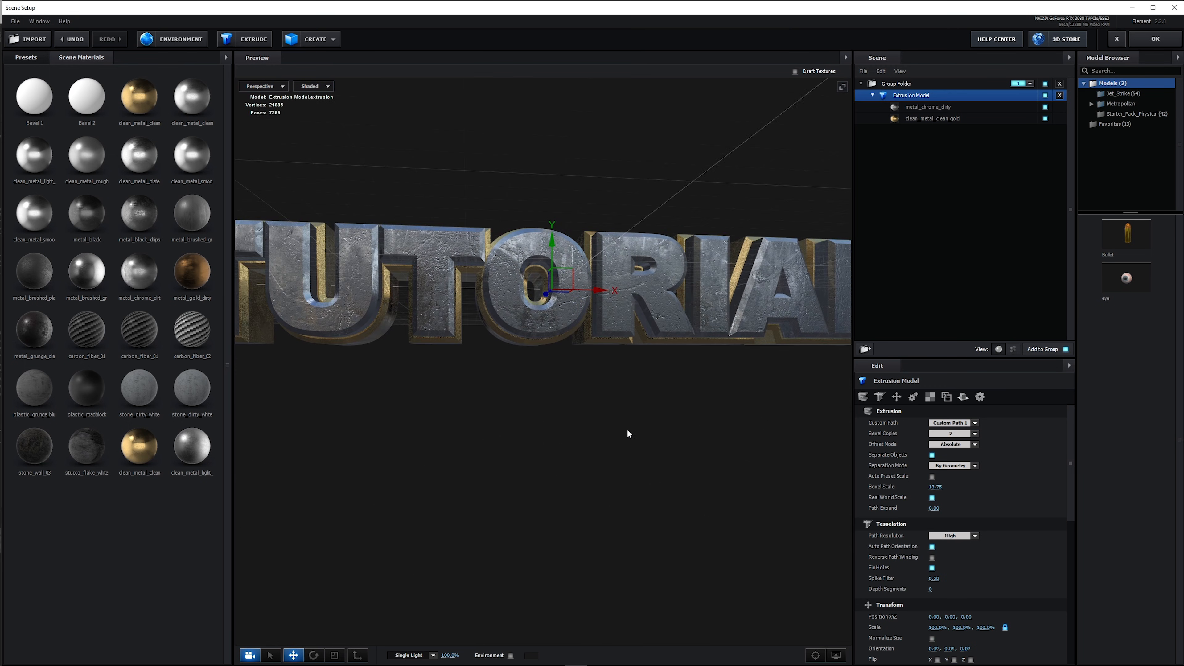
click(928, 106)
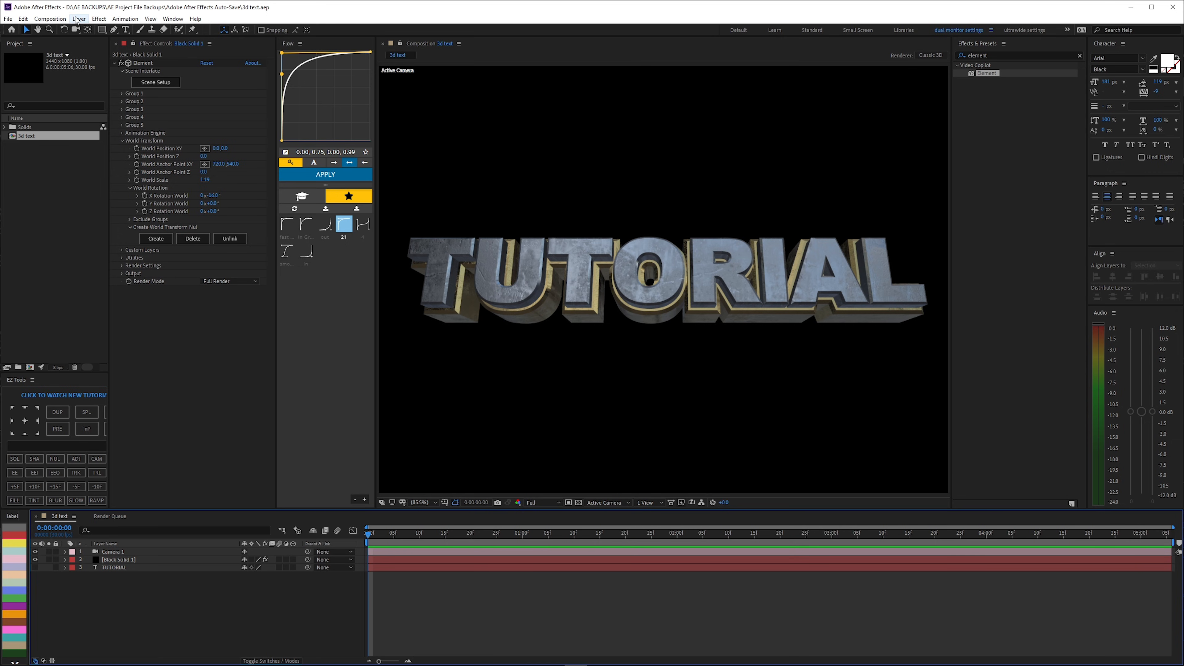
- Add two spot lights to the composition and set Spot Light 2's colour to yellow
click(78, 19)
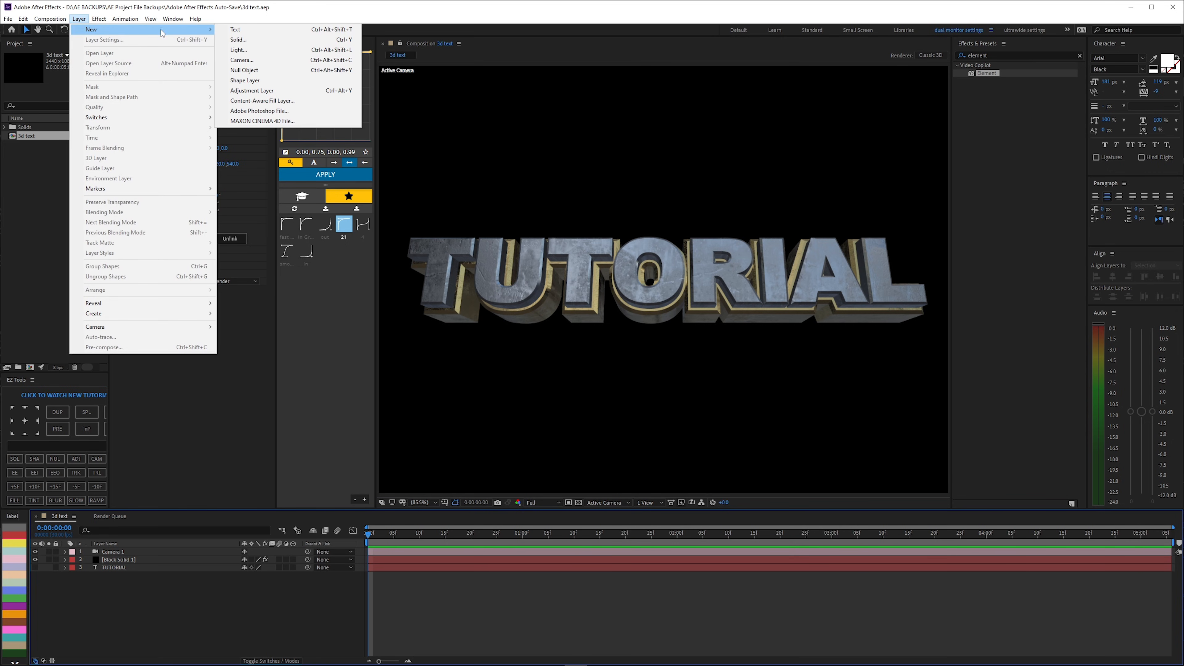
click(238, 50)
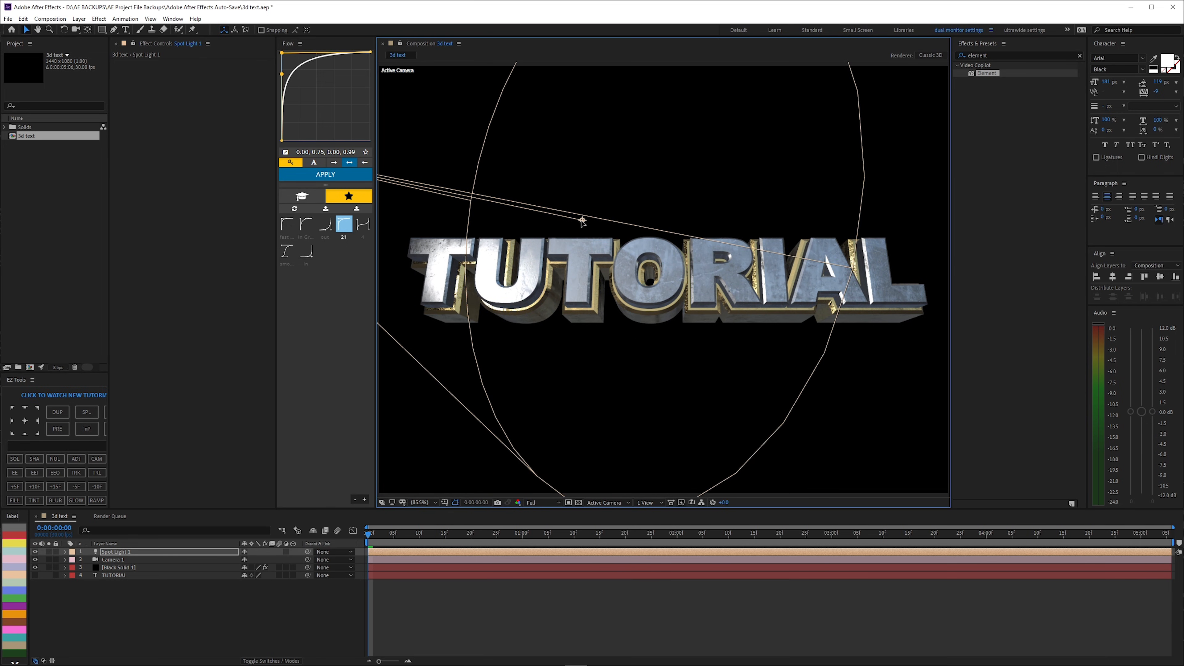
click(79, 18)
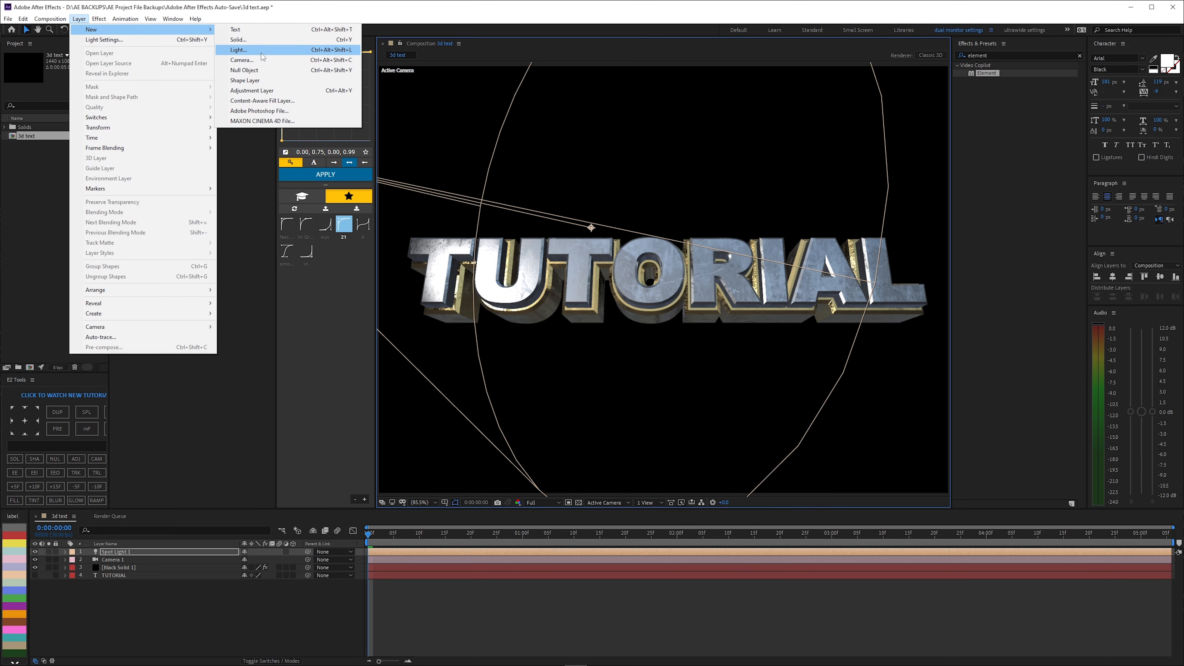
click(238, 49)
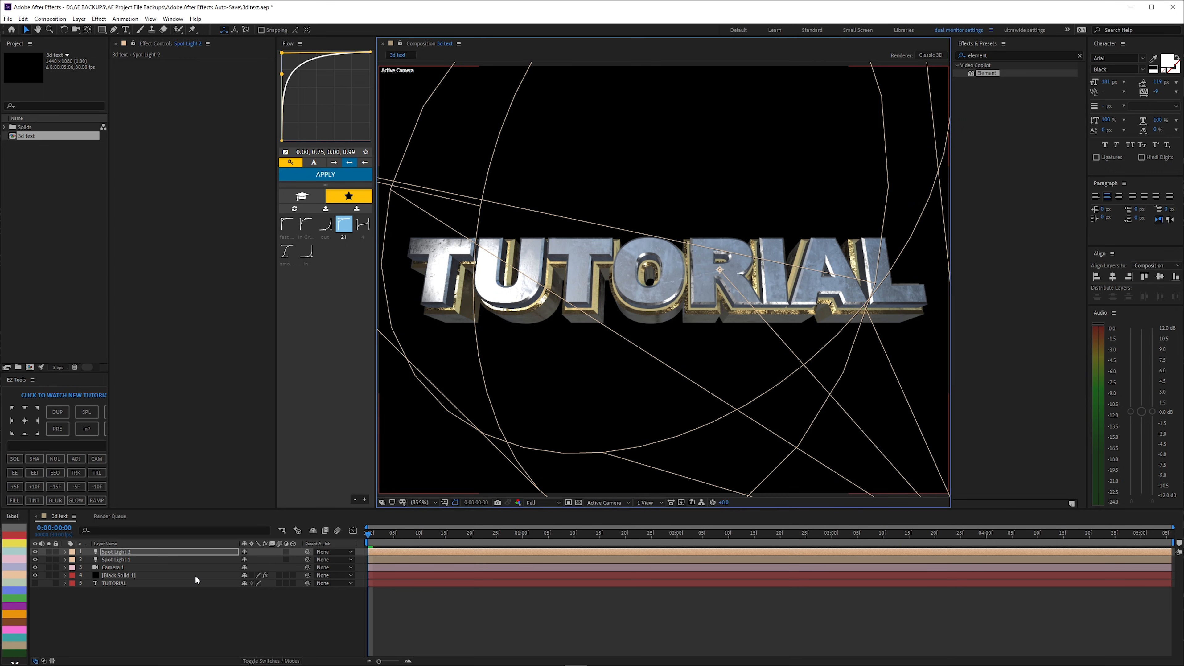
click(48, 551)
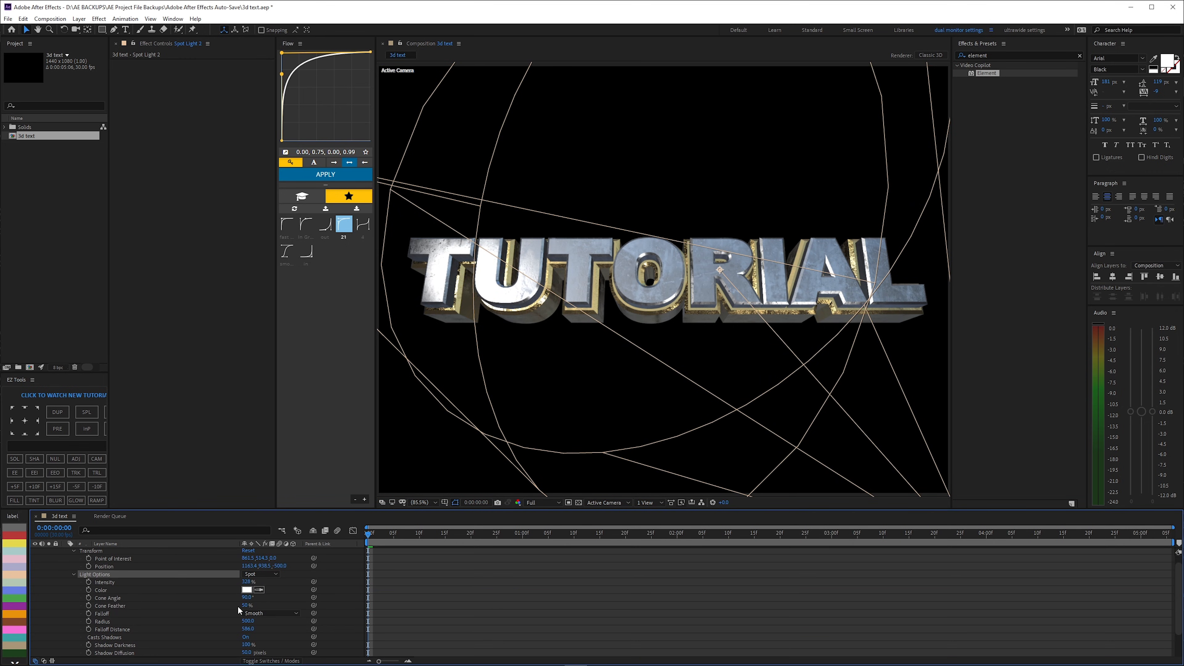
click(250, 590)
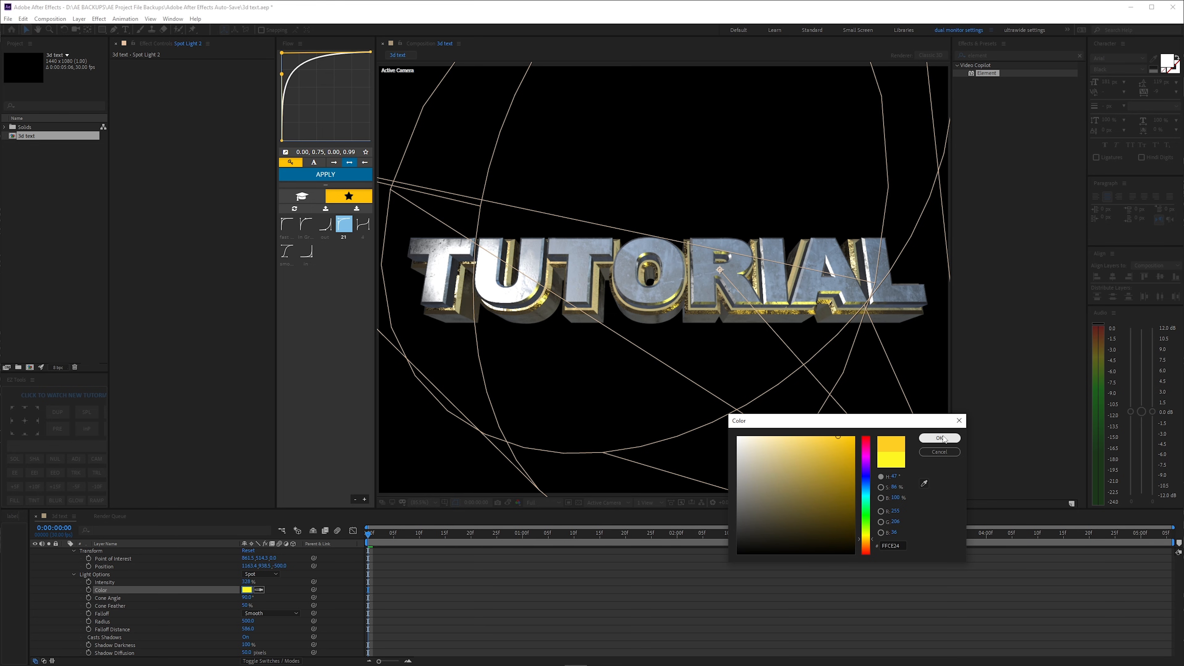
click(938, 438)
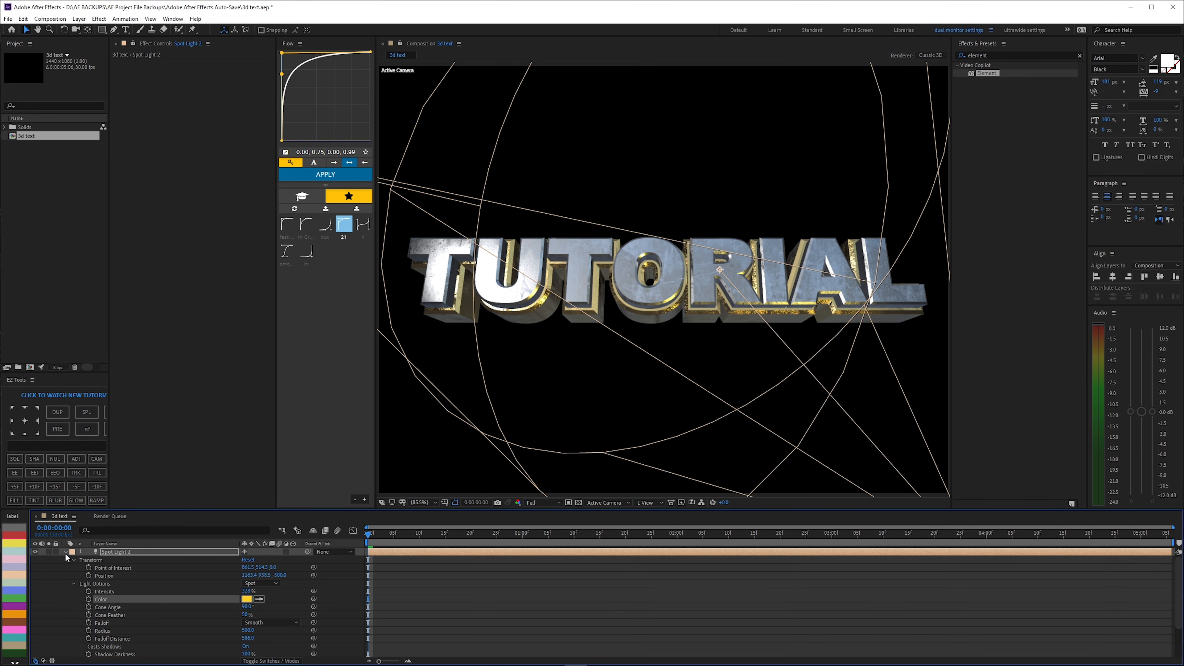
- In Element Render Settings > Lighting, try Dramatic then set Add Lighting to the 360 preset
click(117, 575)
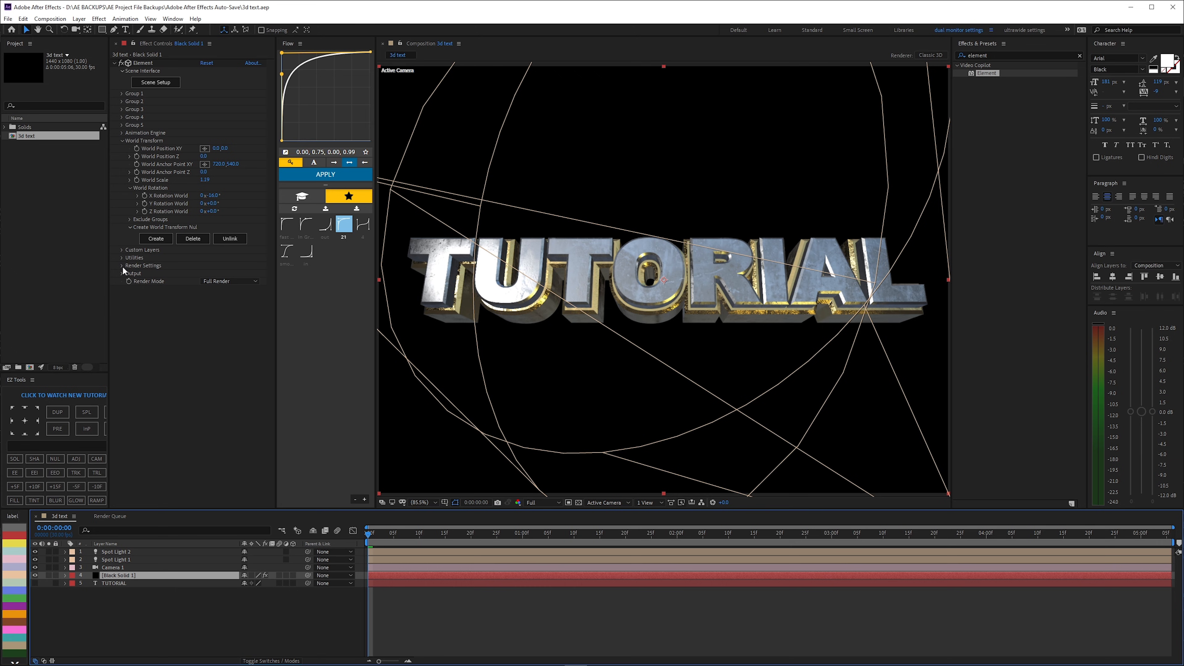
click(122, 266)
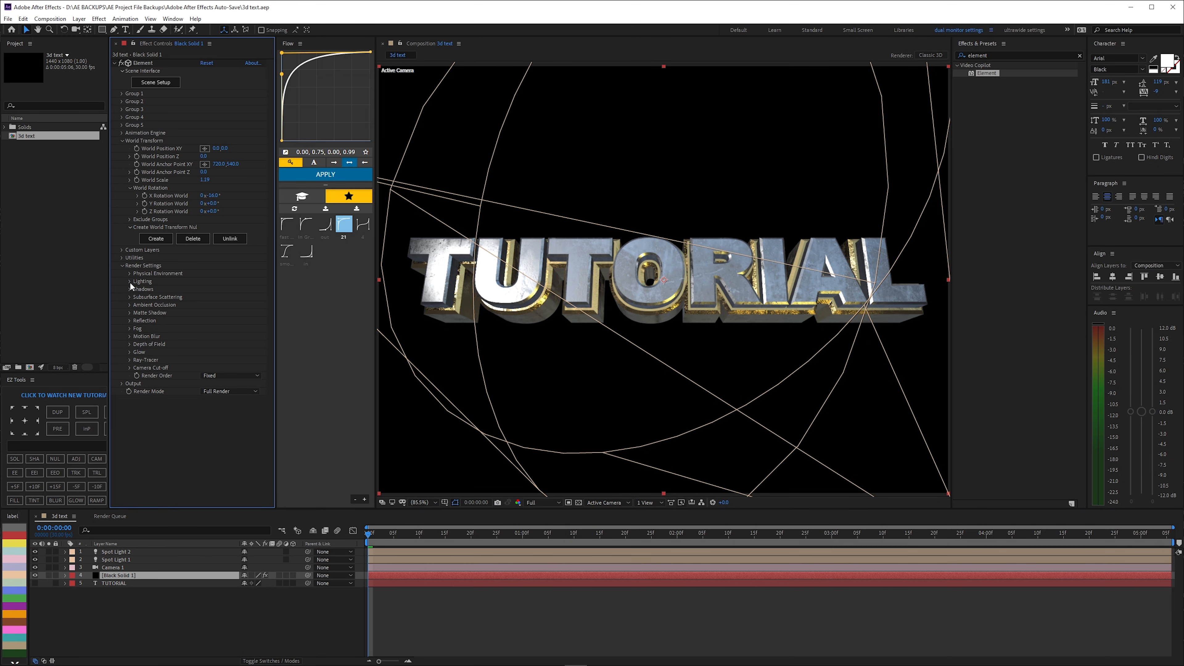
click(122, 282)
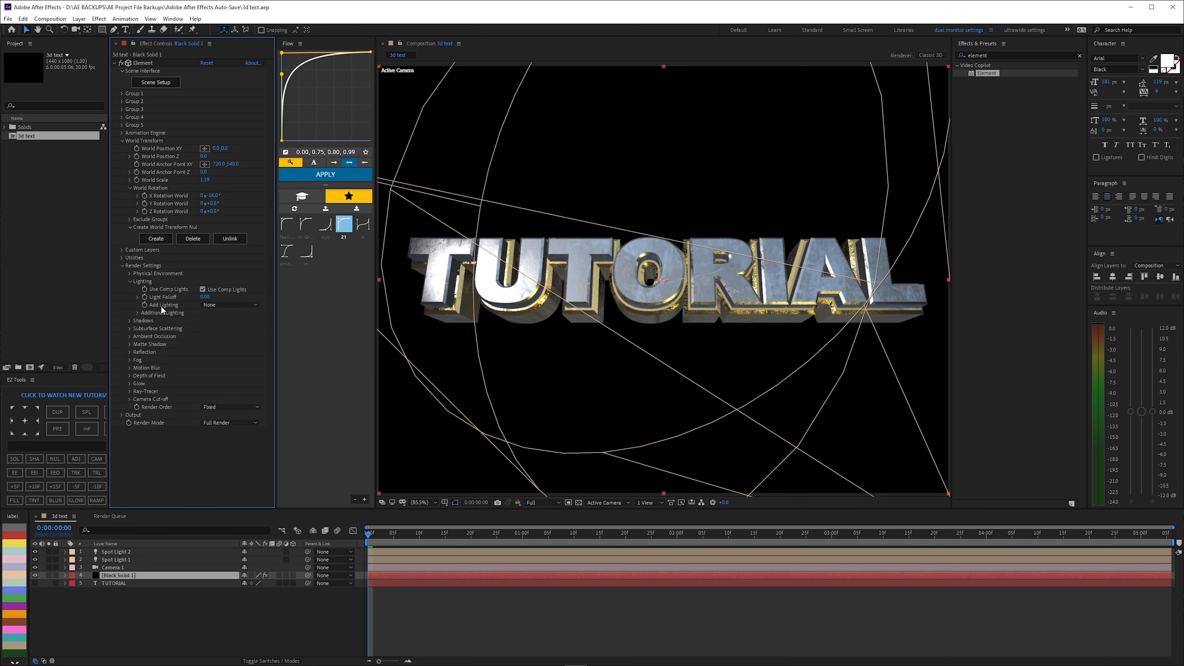
click(226, 304)
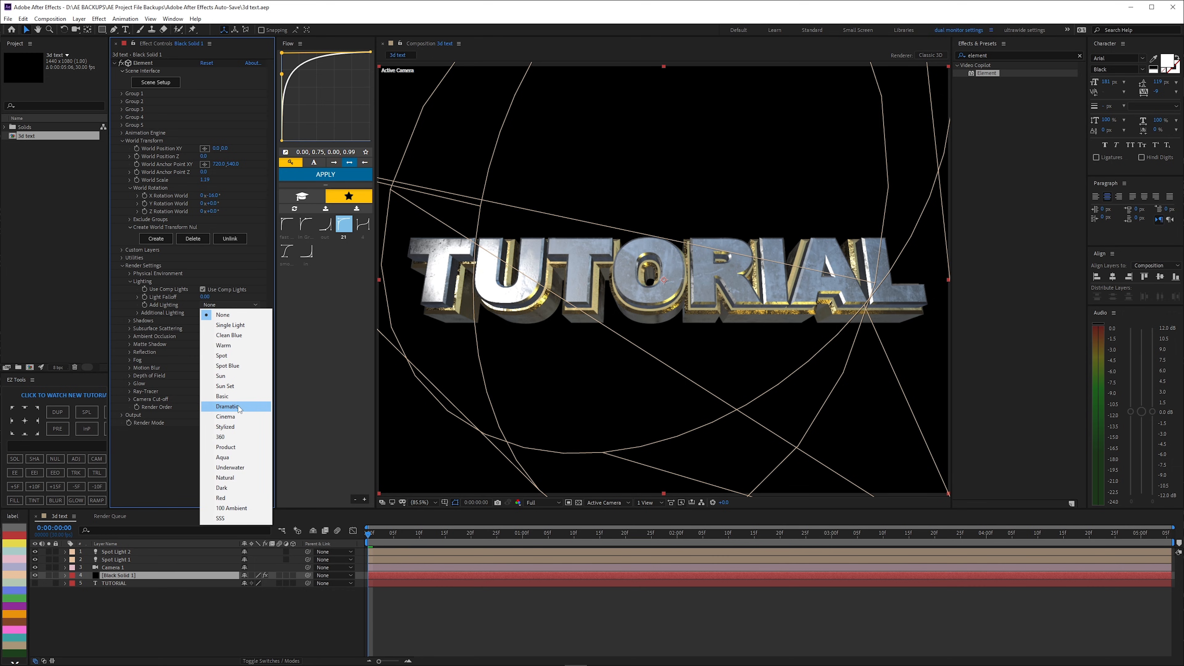
mouse_move(225, 396)
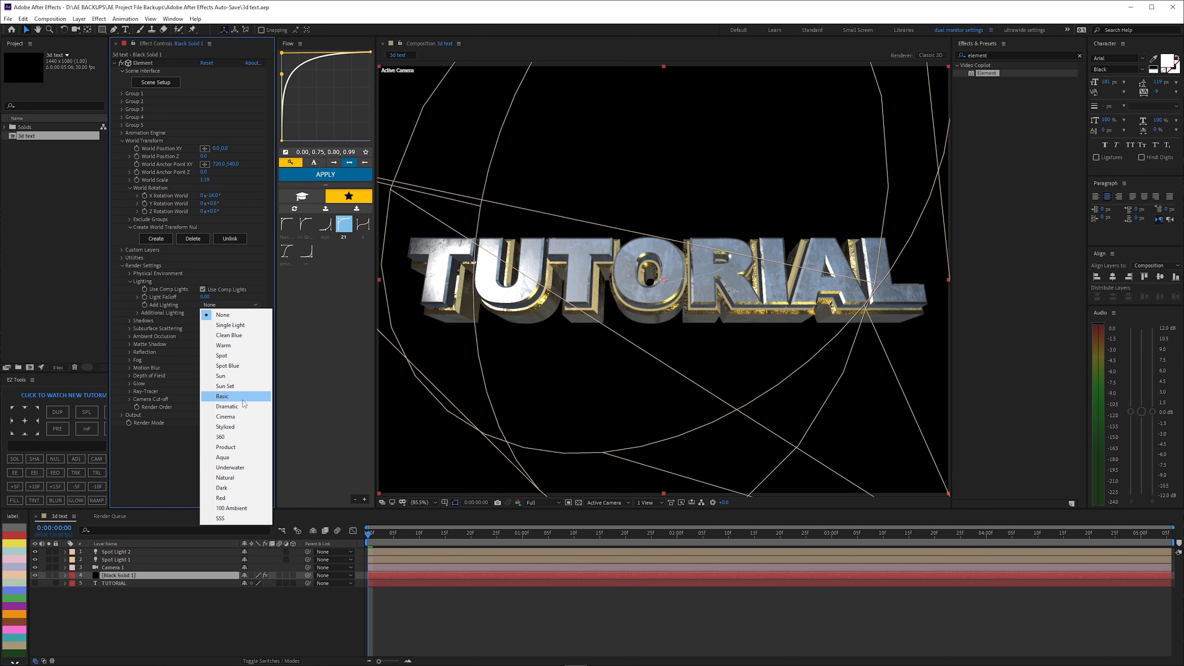
mouse_move(243, 403)
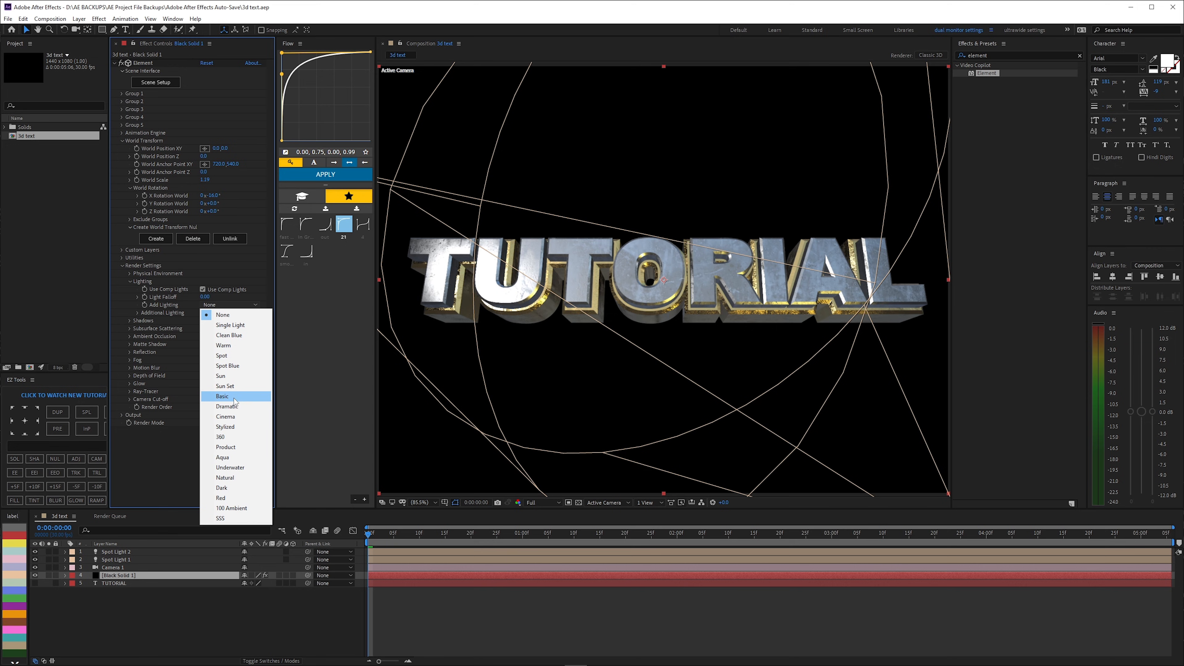
click(224, 407)
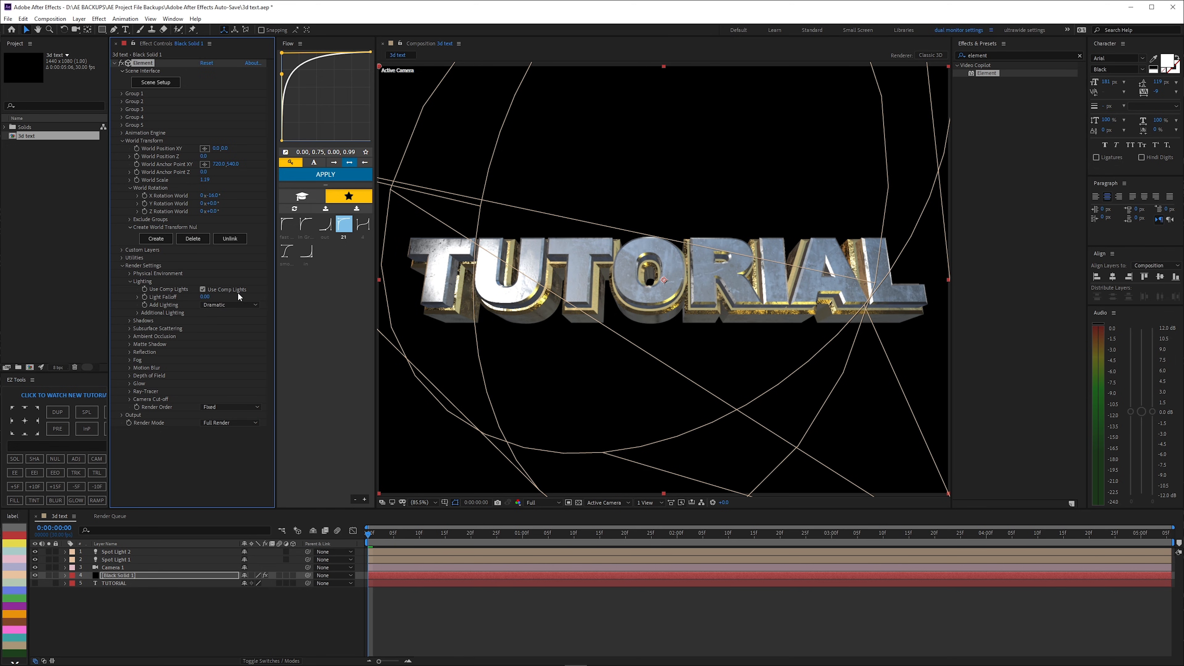
click(226, 304)
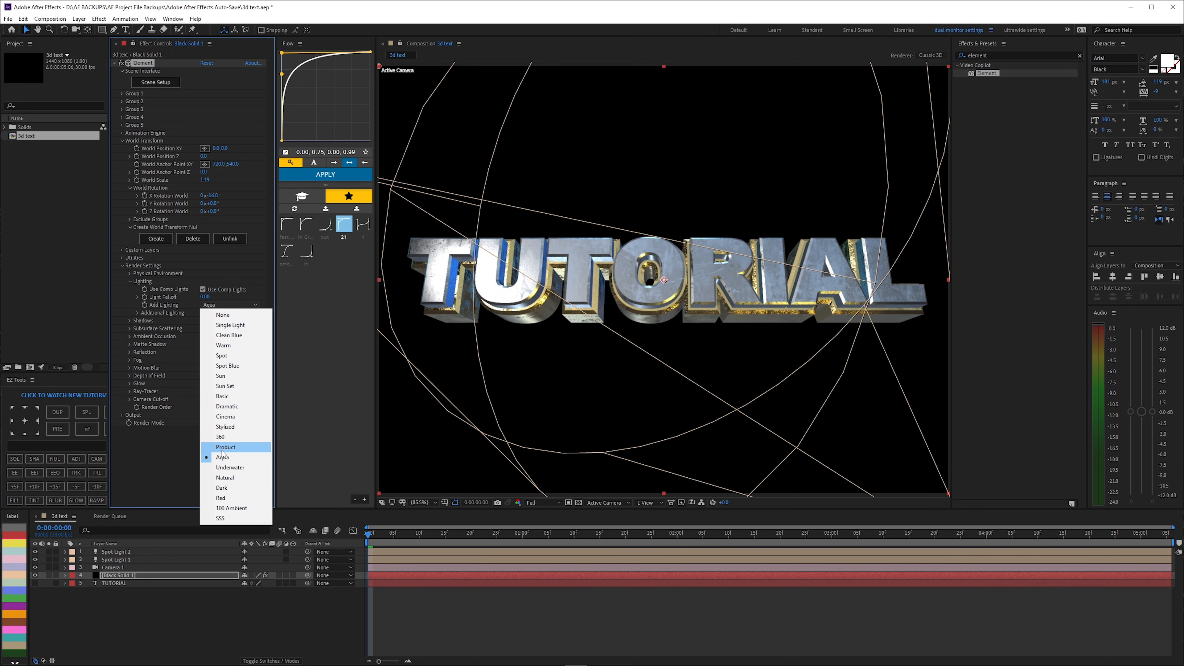
click(222, 497)
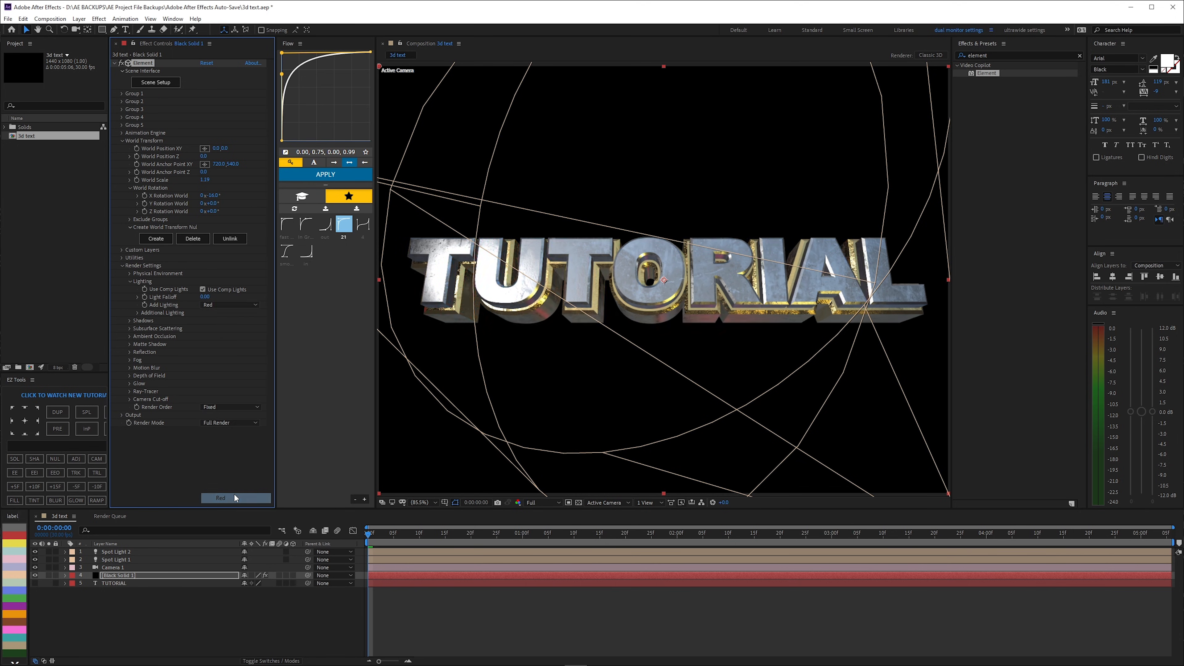
click(226, 304)
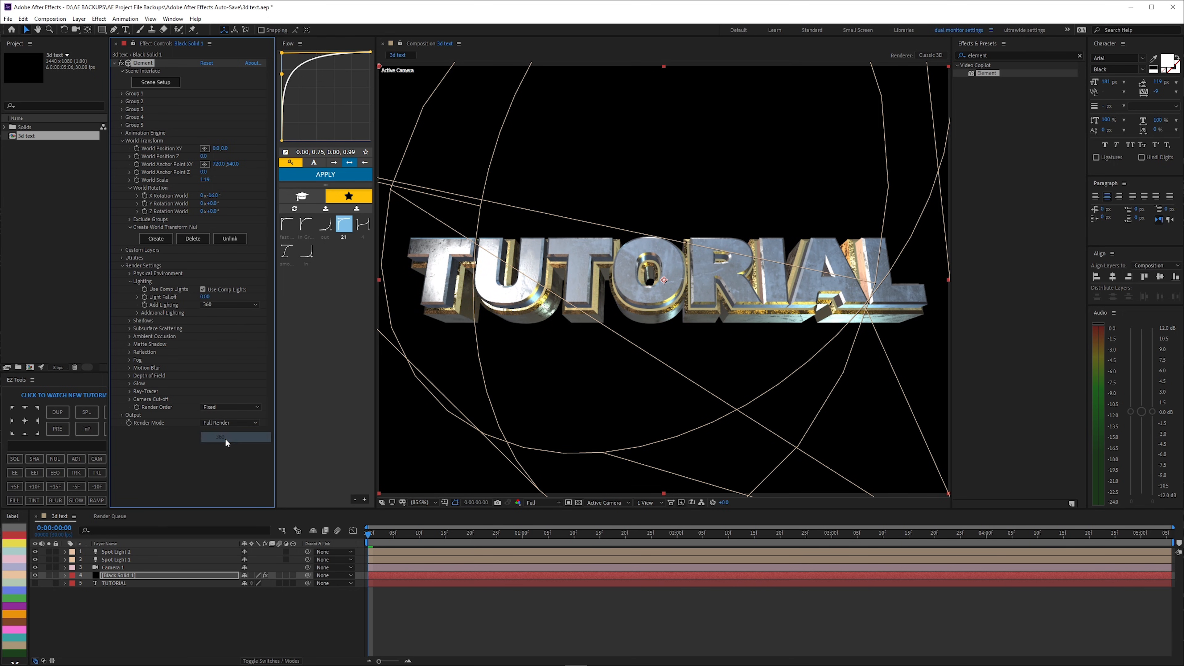
click(128, 312)
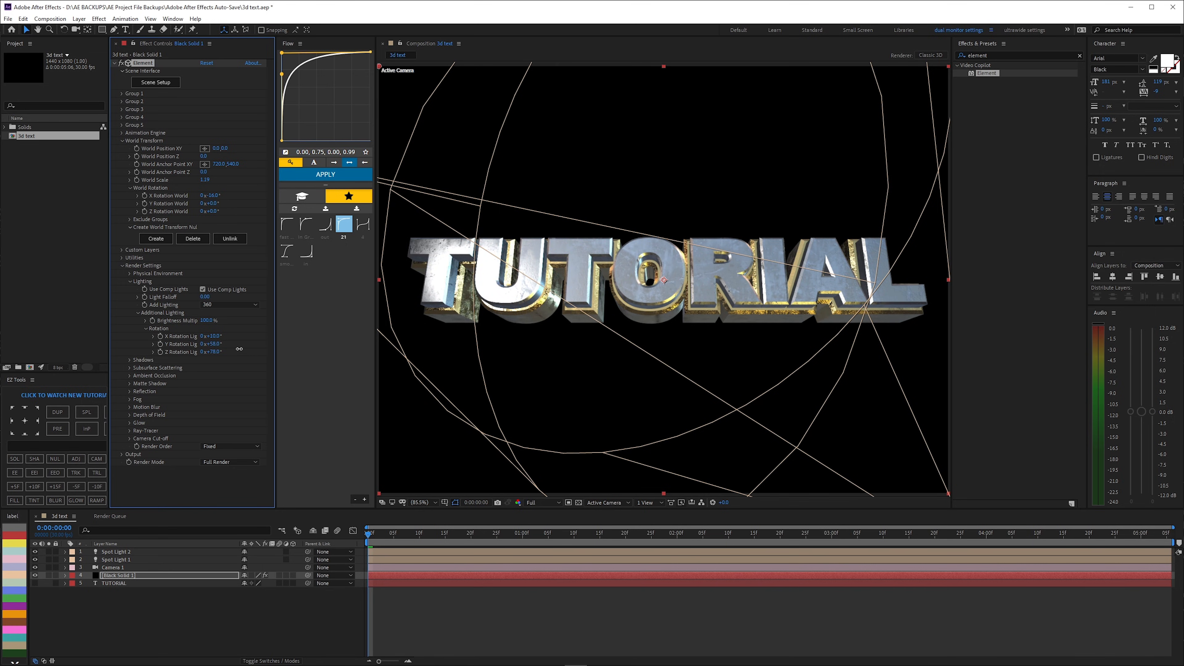
click(123, 140)
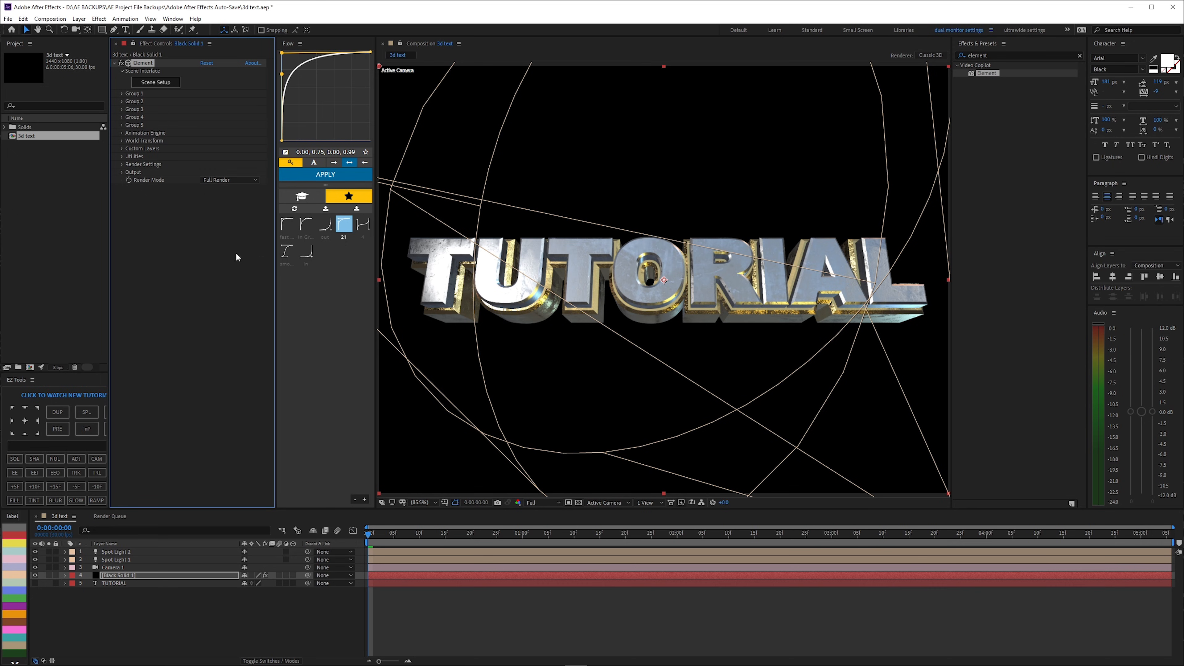
- Keyframe World Scale from 0.00 at frame 0 to a larger value about a second later
click(122, 141)
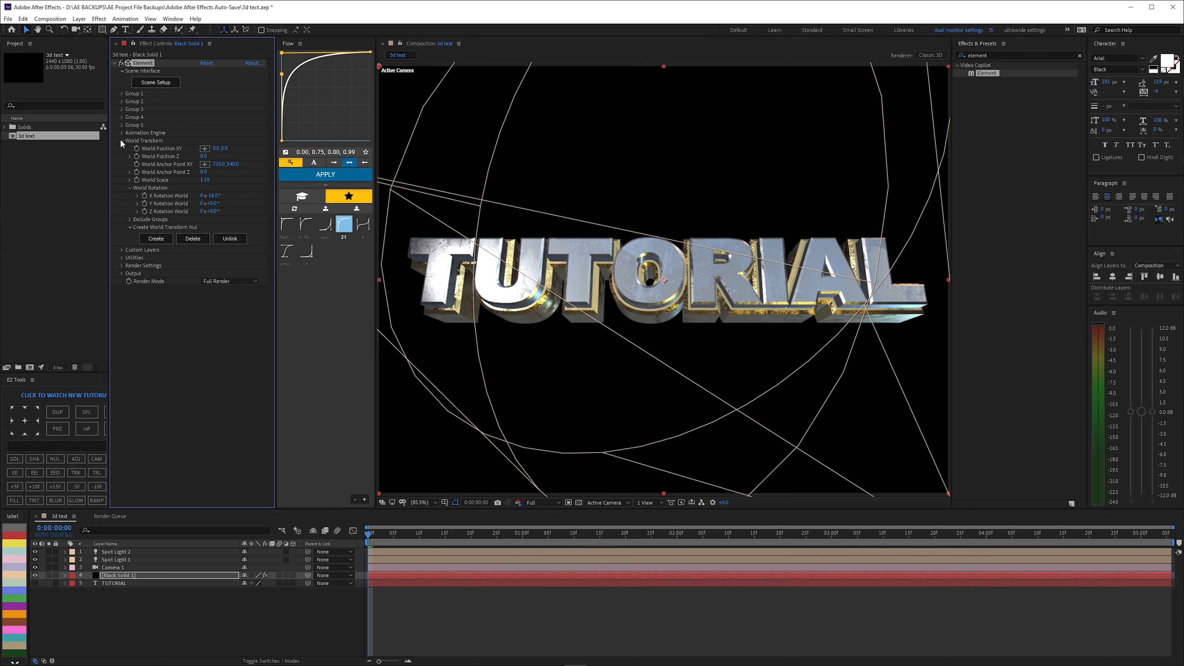
mouse_move(205, 223)
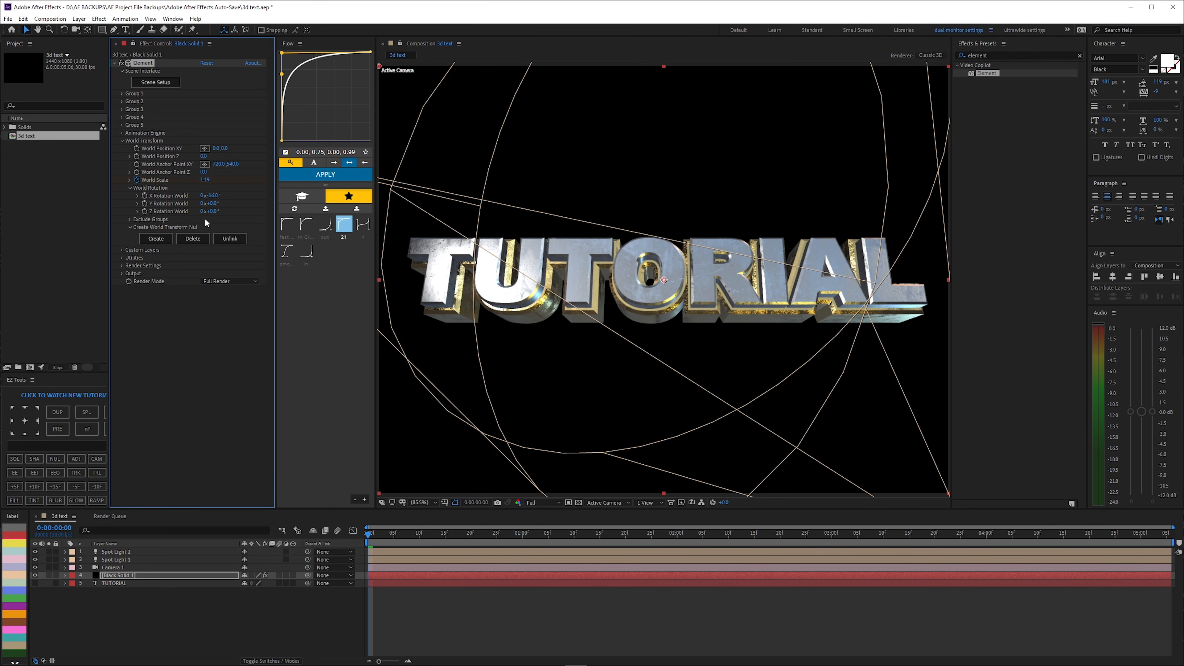
click(62, 576)
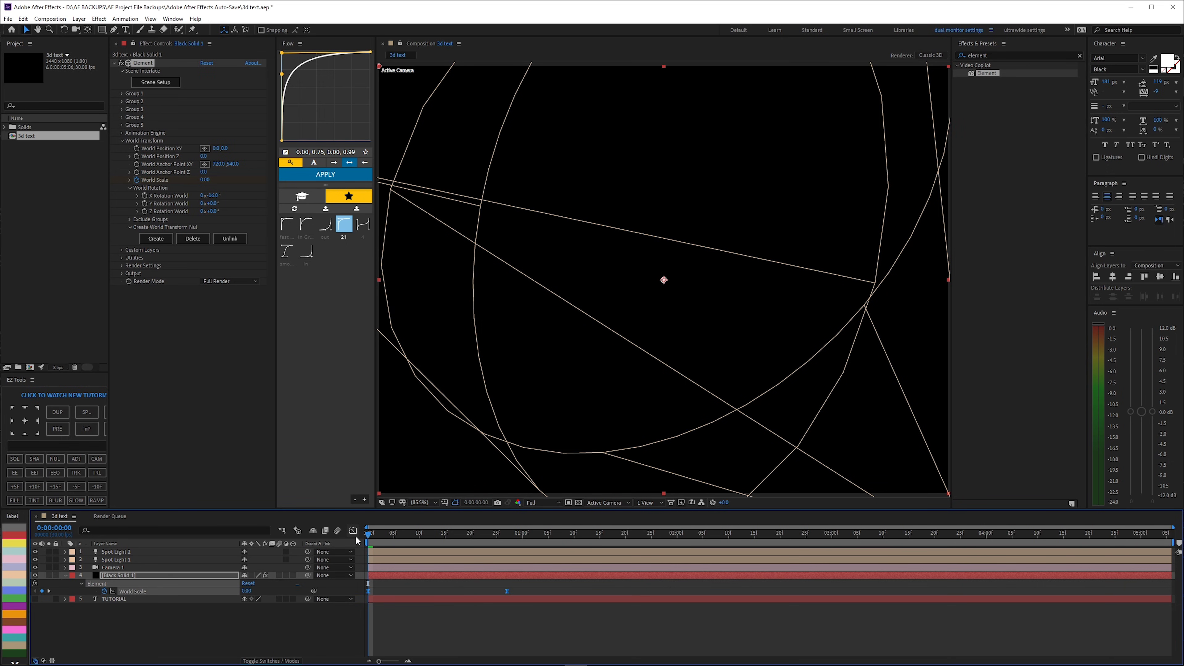
click(353, 532)
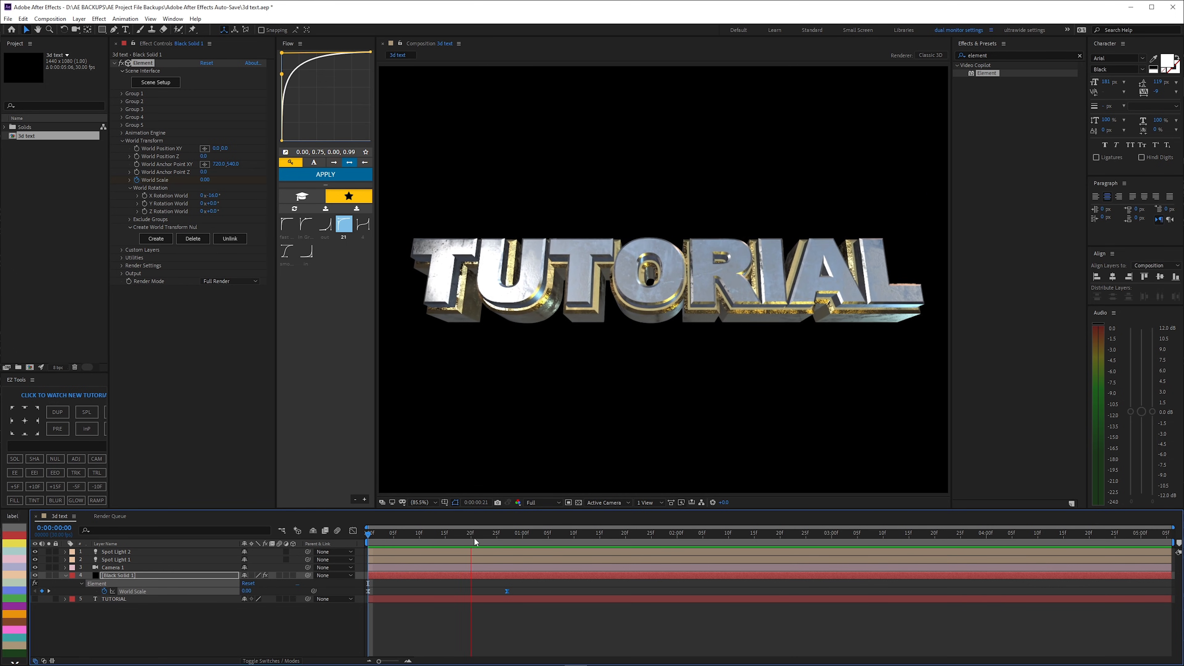
click(408, 533)
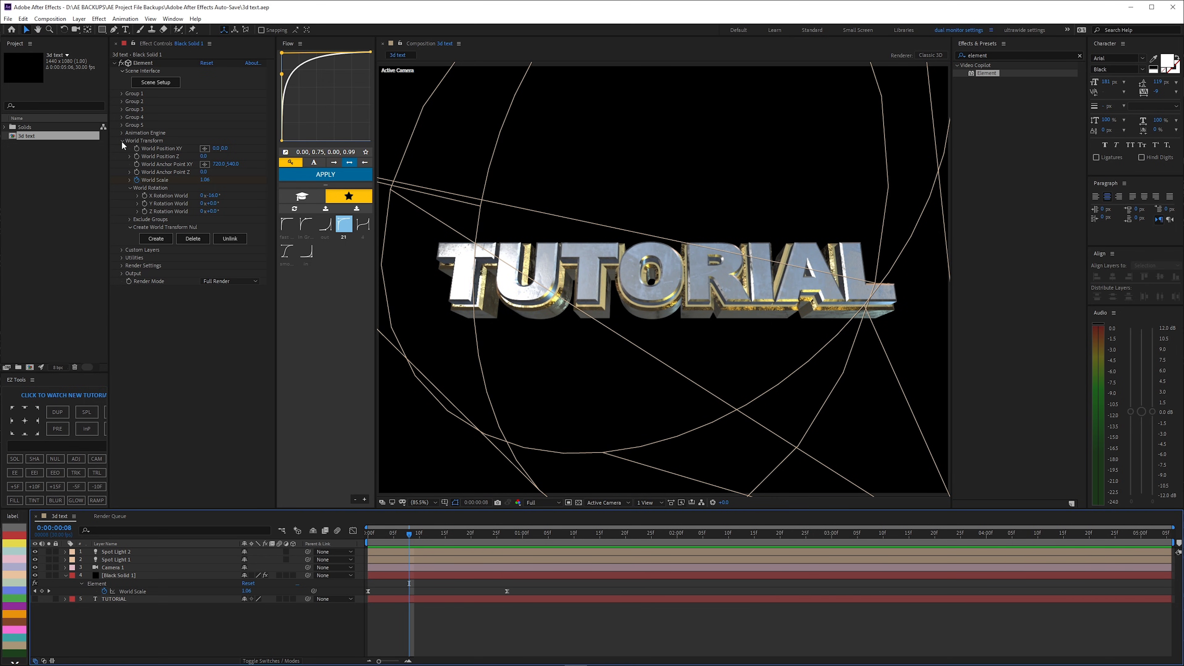
- Enable Multi-Object under Group 1 > Particle Look so the letters can animate individually
click(121, 93)
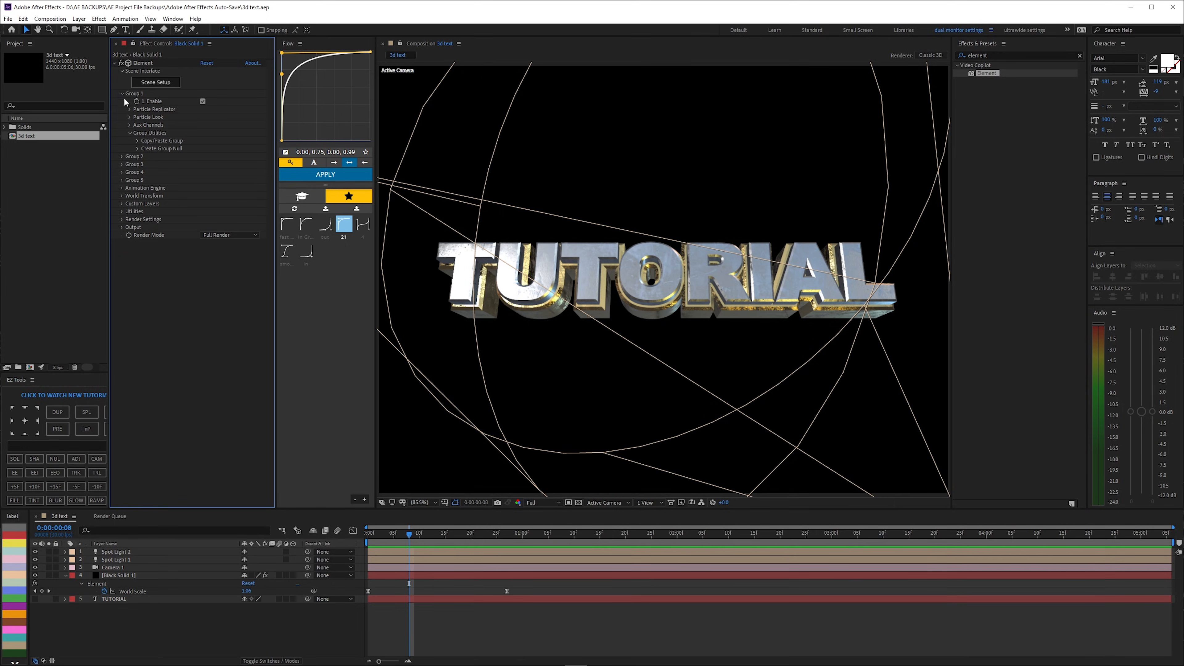
click(129, 108)
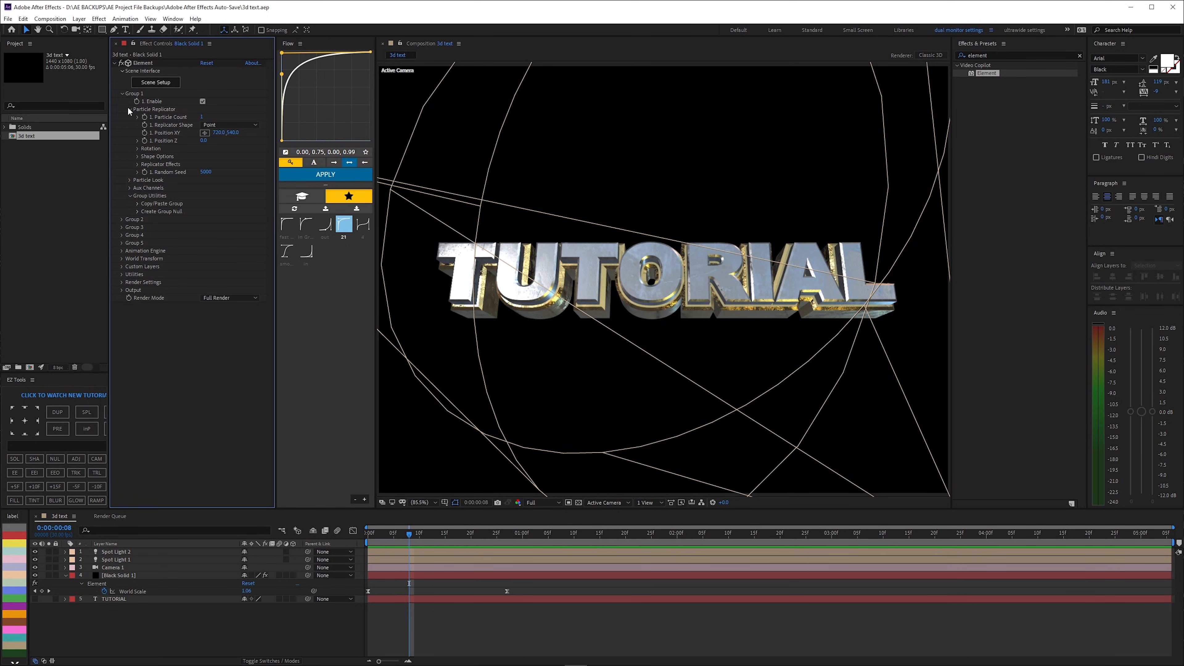
click(130, 179)
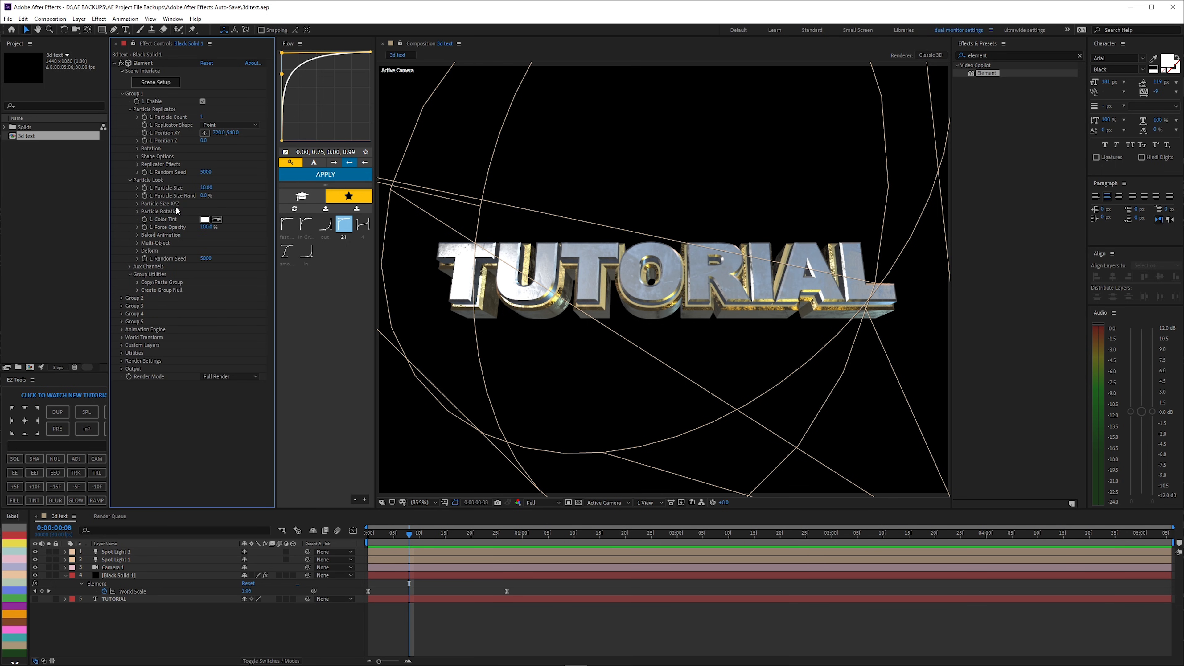
mouse_move(139, 247)
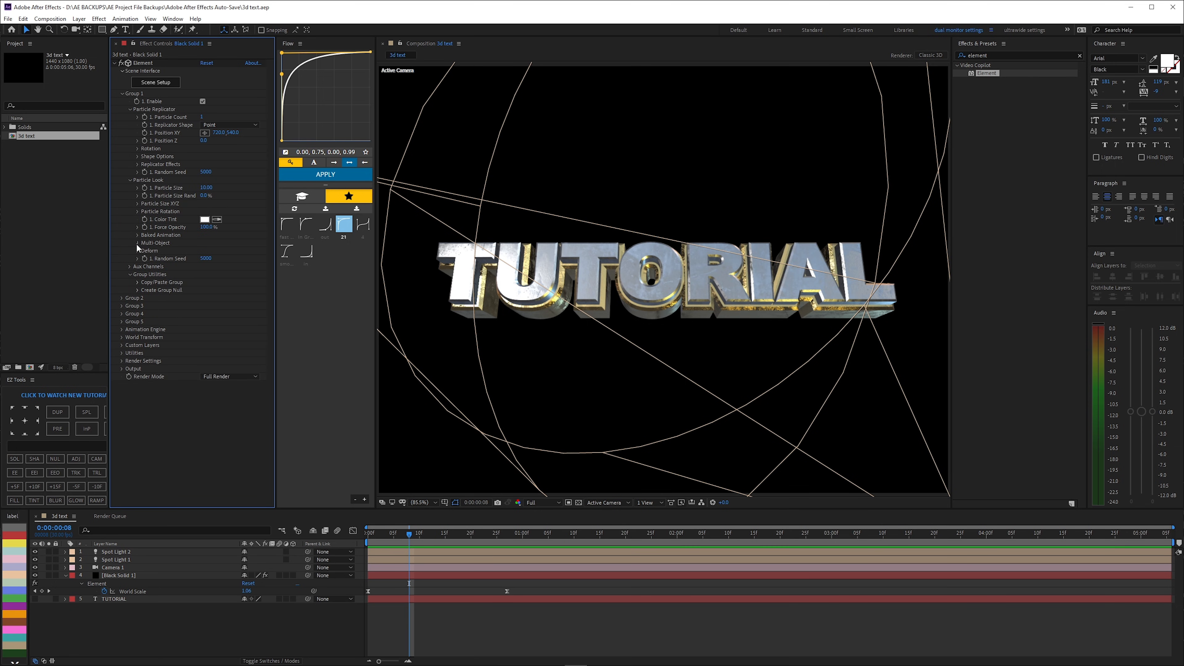
click(137, 242)
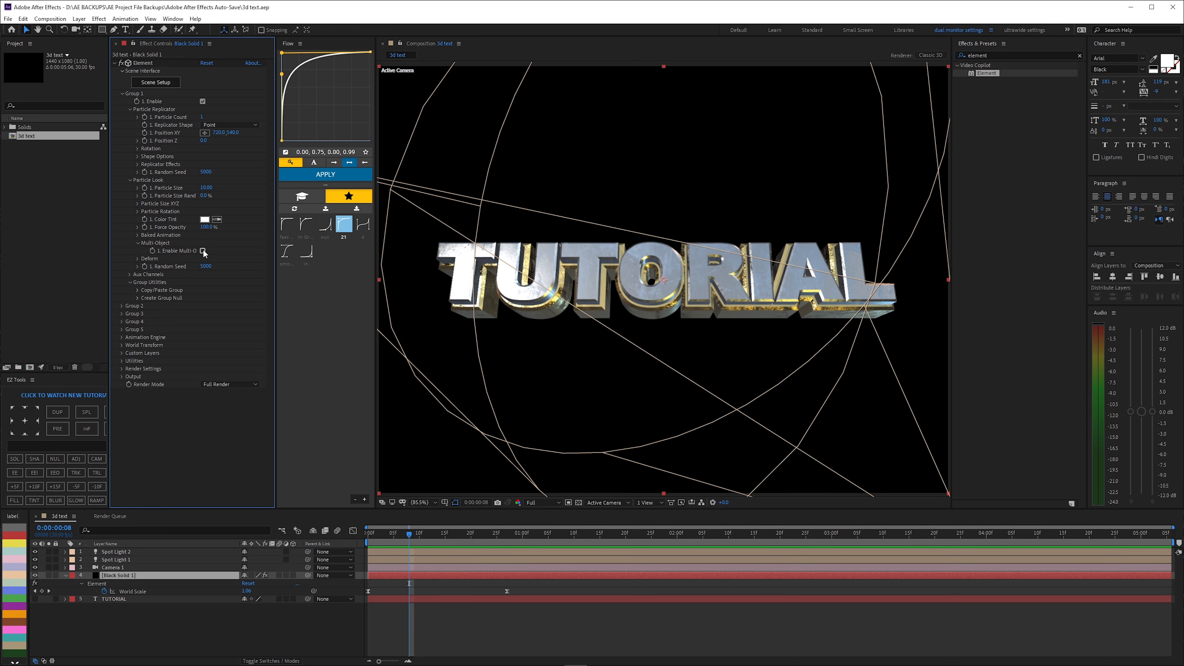
click(202, 251)
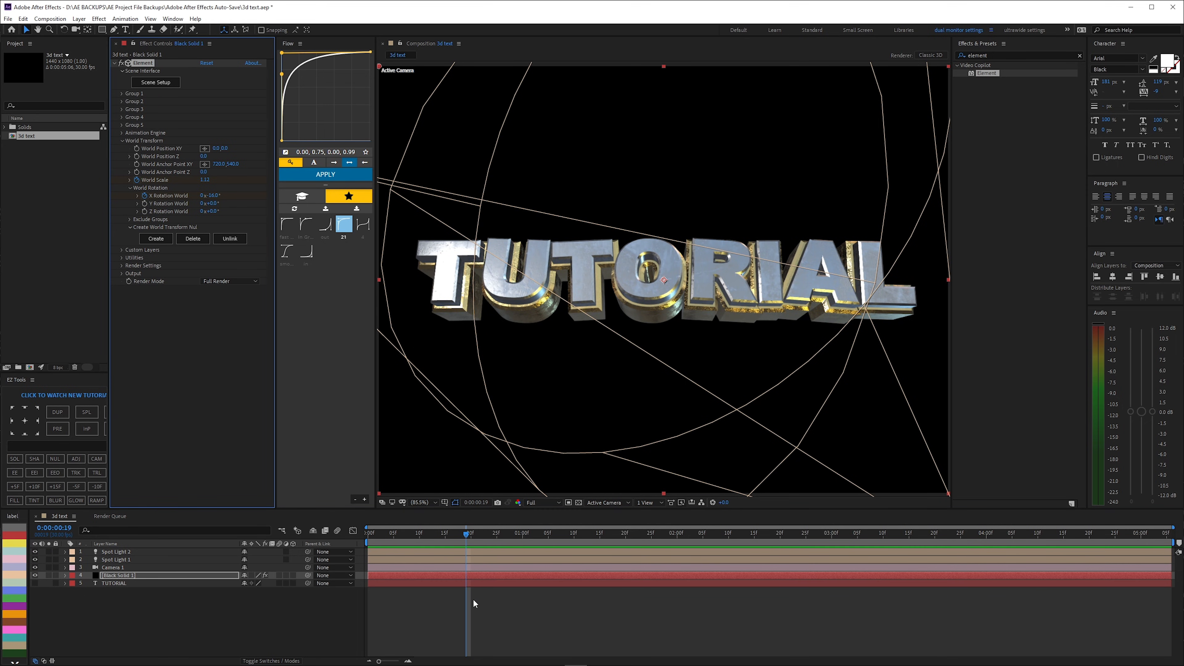
- Select the X Rotation World keyframes, apply the fast ease, and scrub to one second to check
click(60, 575)
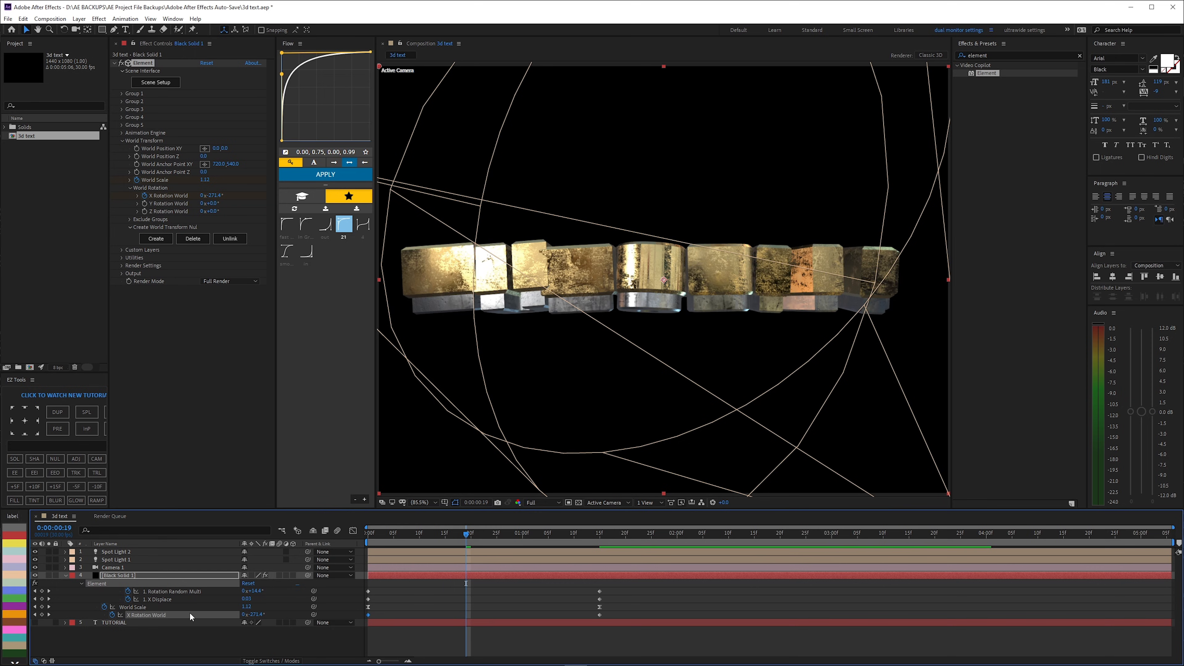
click(370, 532)
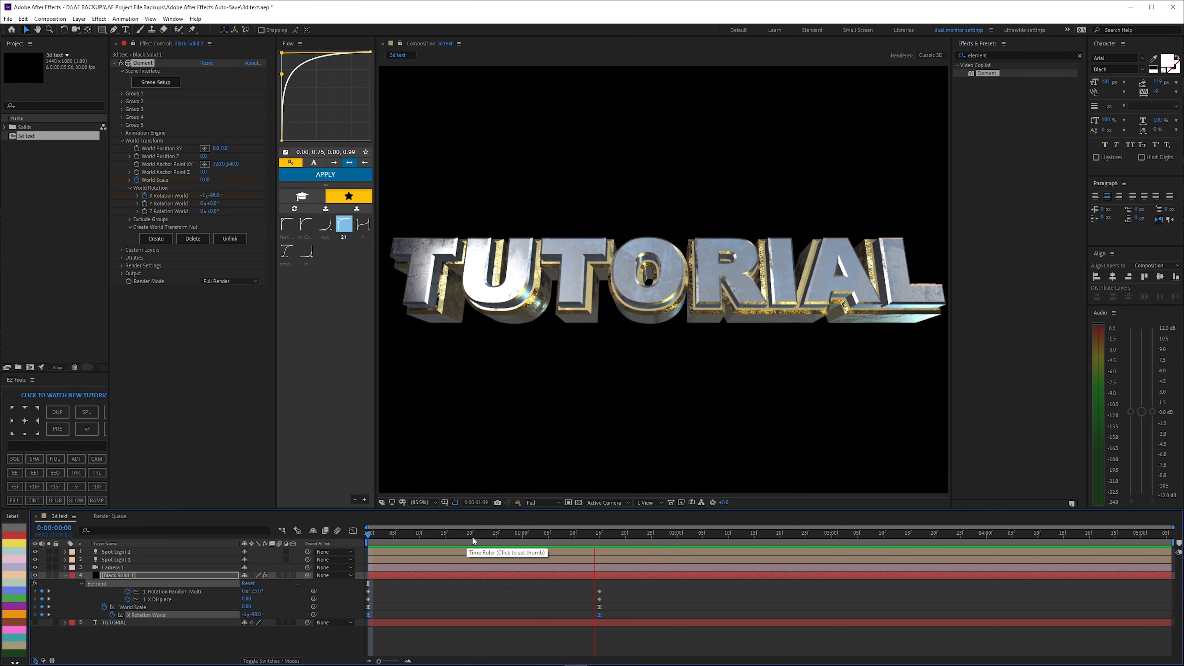
click(494, 534)
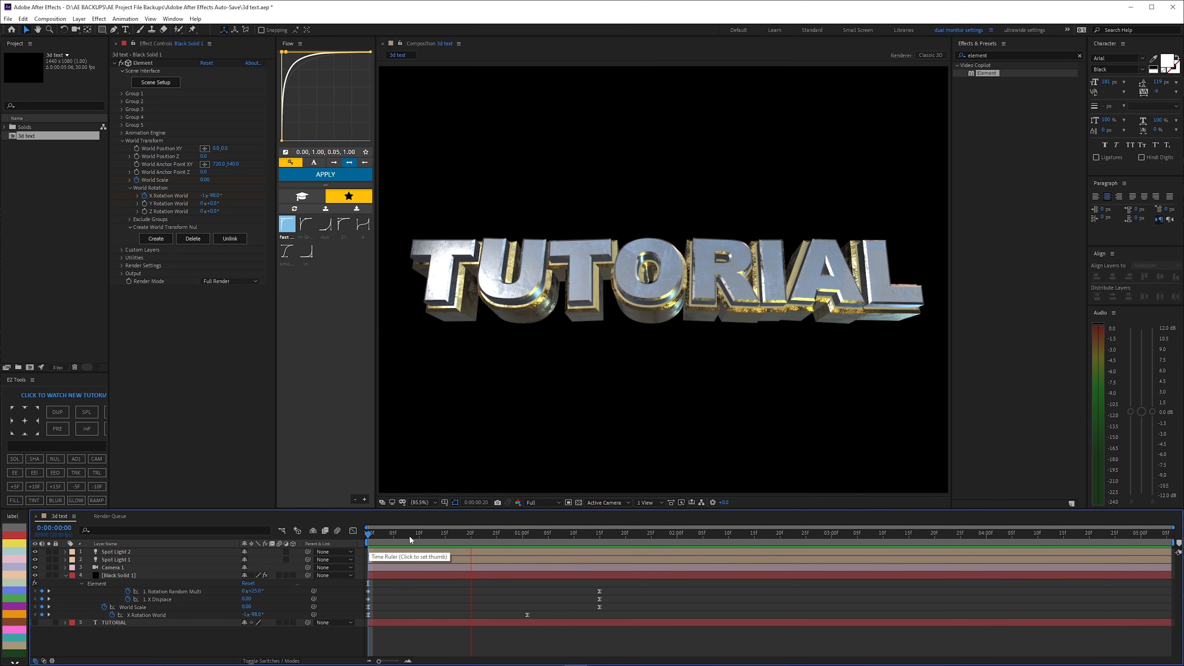
click(498, 534)
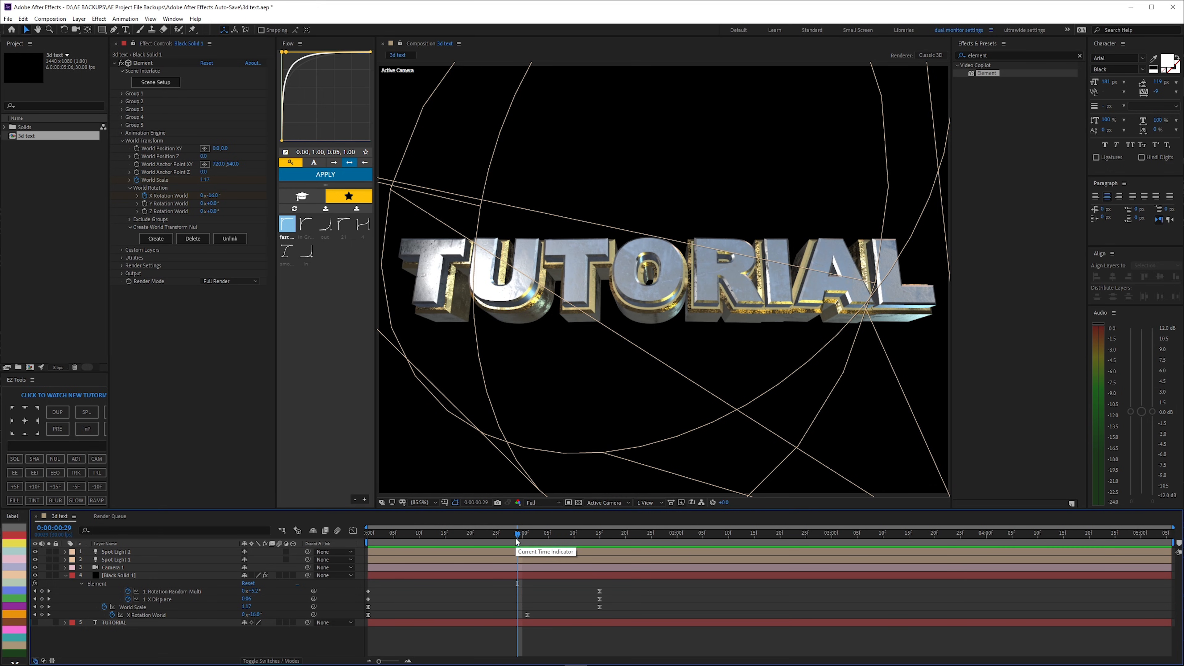
mouse_move(556, 546)
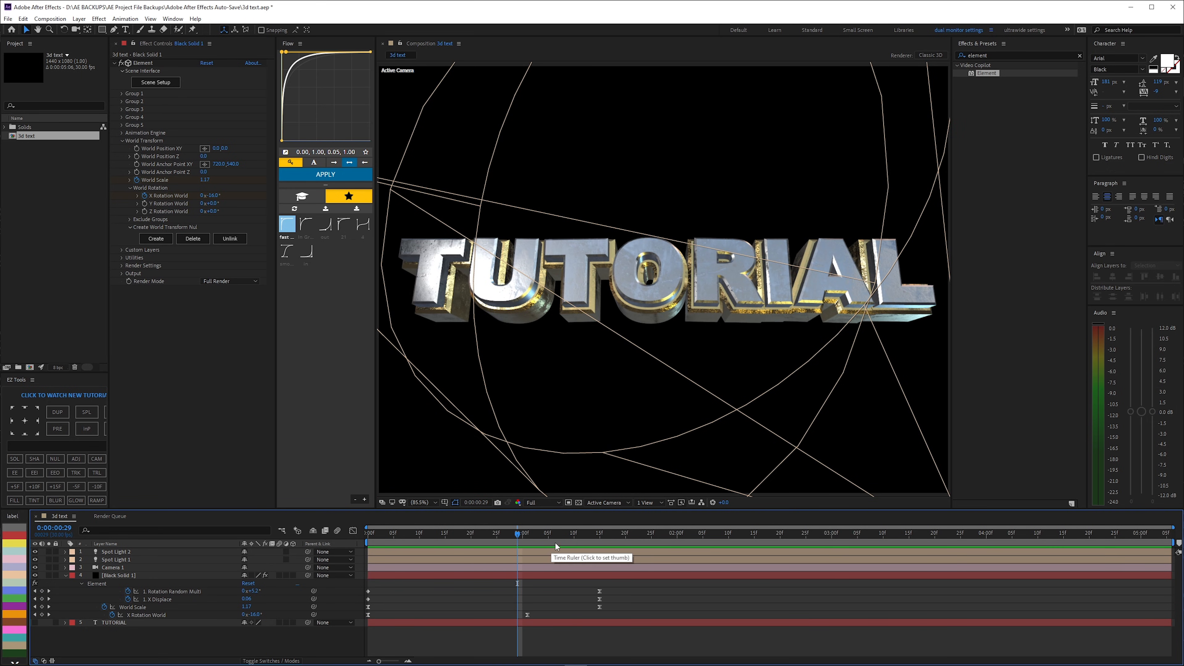
mouse_move(546, 593)
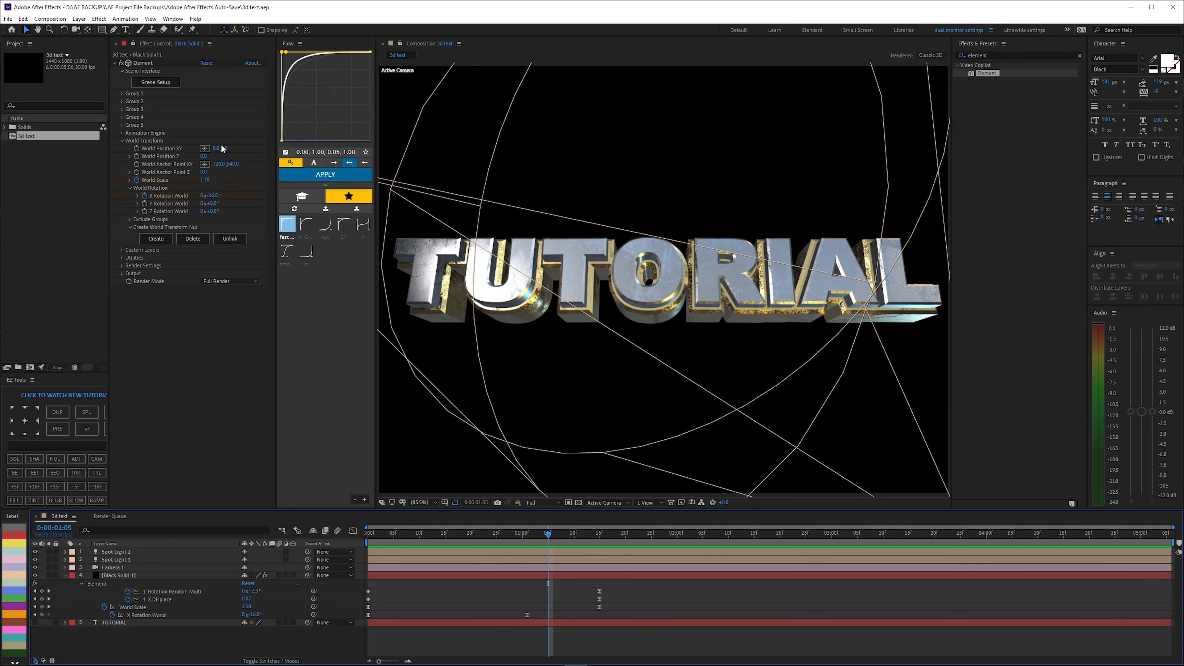
click(121, 141)
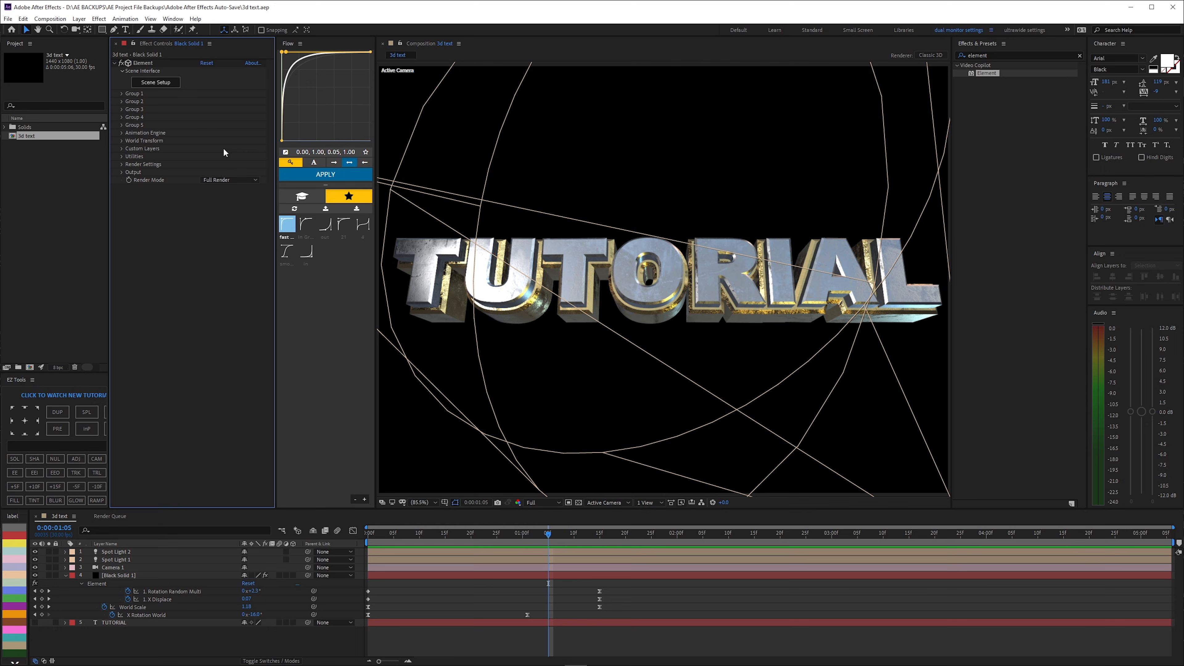
- Enable shadows under Render Settings > Shadows for the Element TUTORIAL text
click(143, 164)
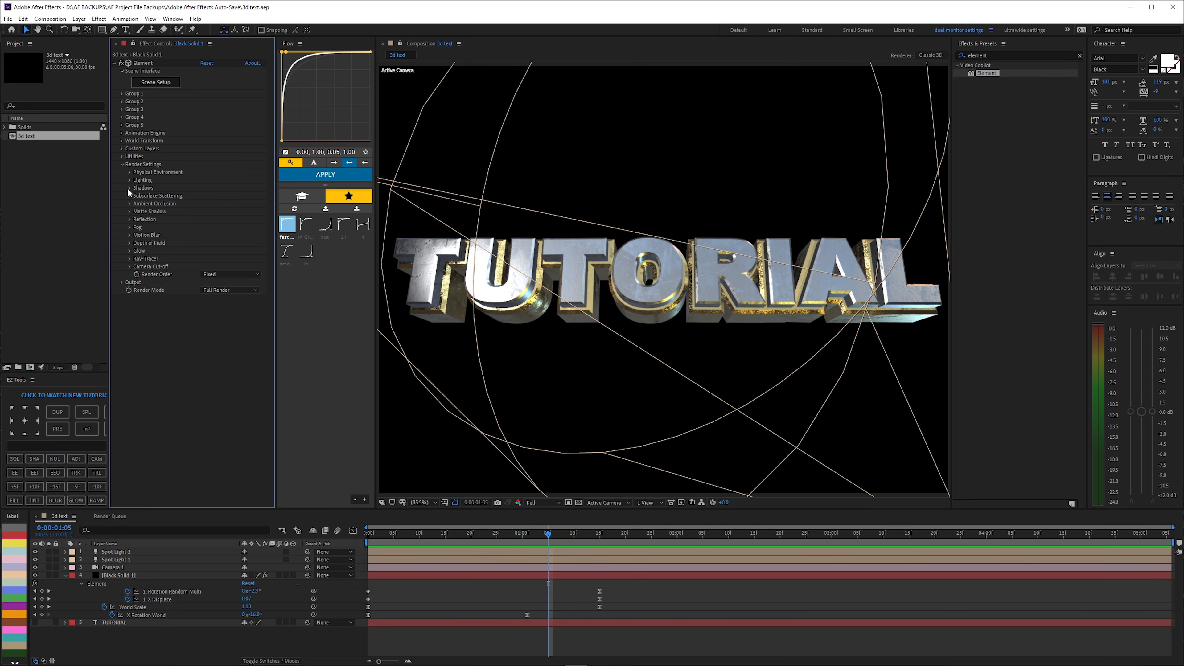
click(123, 188)
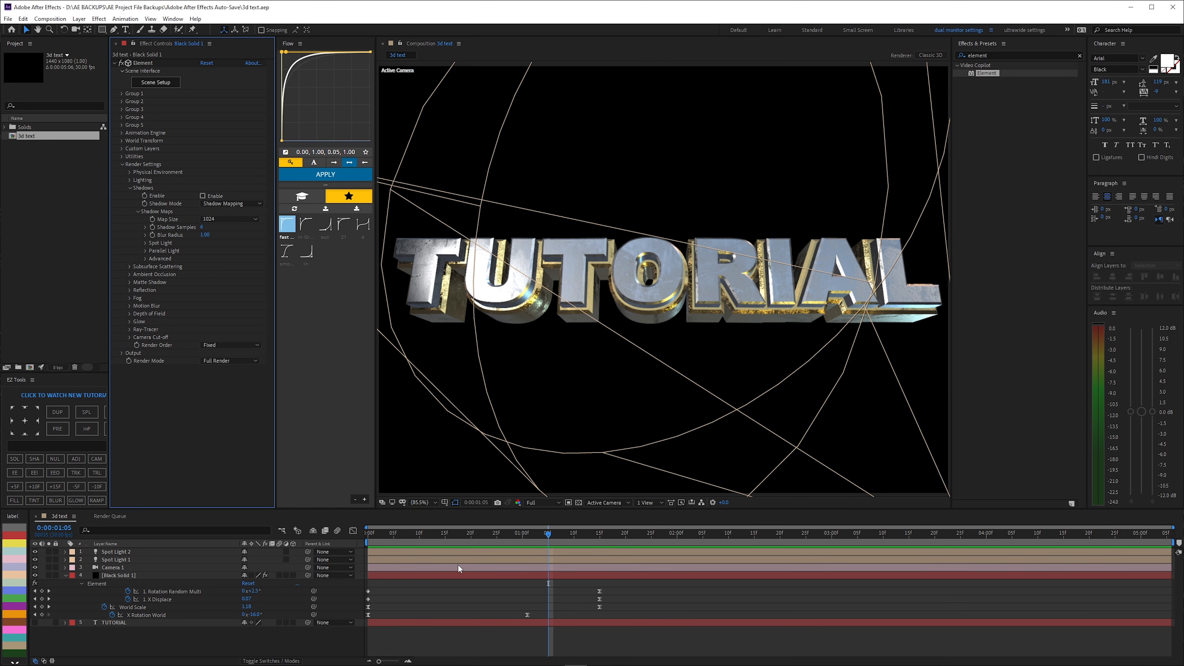
click(117, 575)
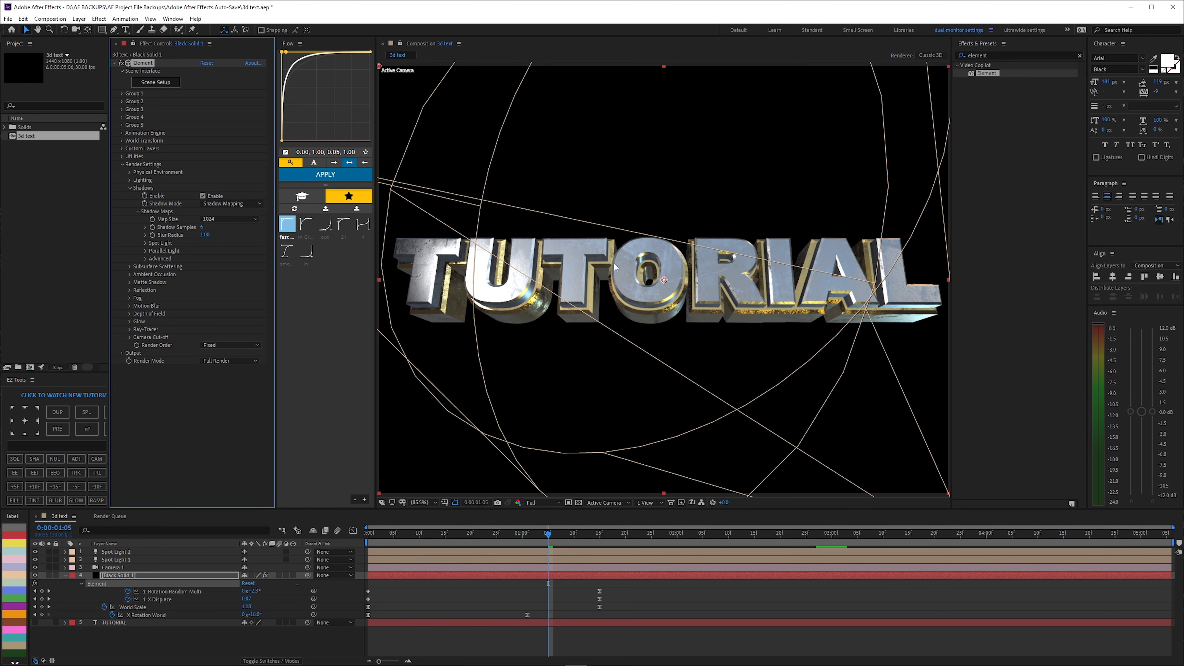
mouse_move(540, 496)
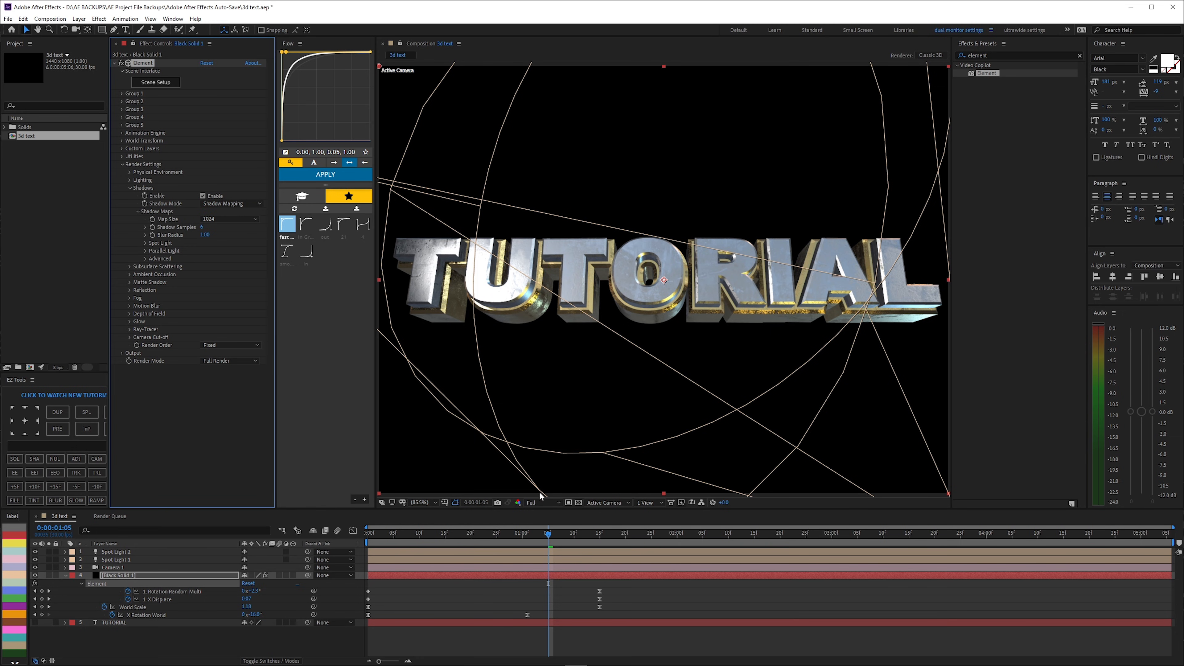
click(129, 203)
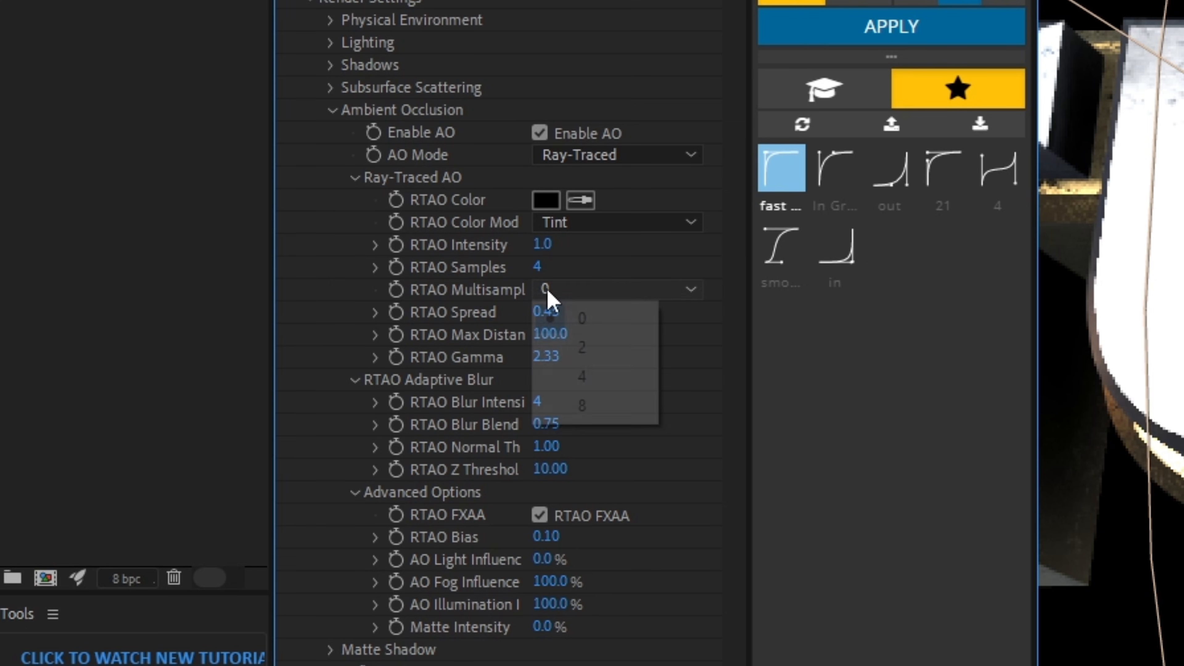
- Choose an RTAO Multisampling value for the ray-traced ambient occlusion
click(582, 376)
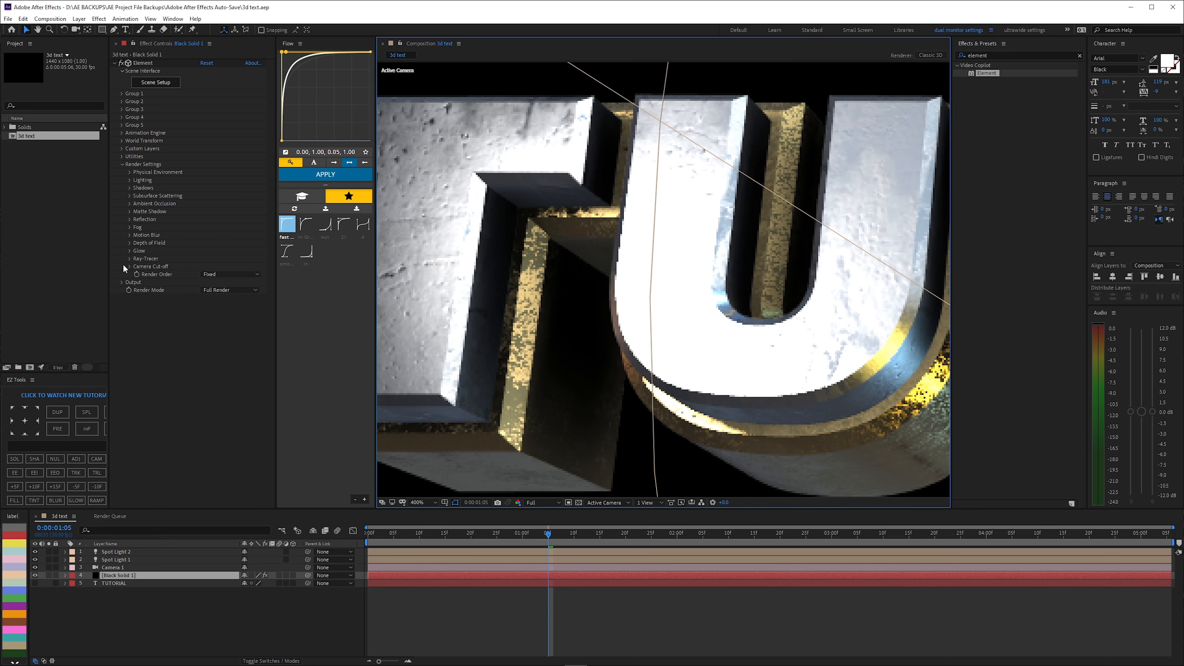
- Set Output Multisampling to 32 and pick a higher Supersampling value
click(122, 281)
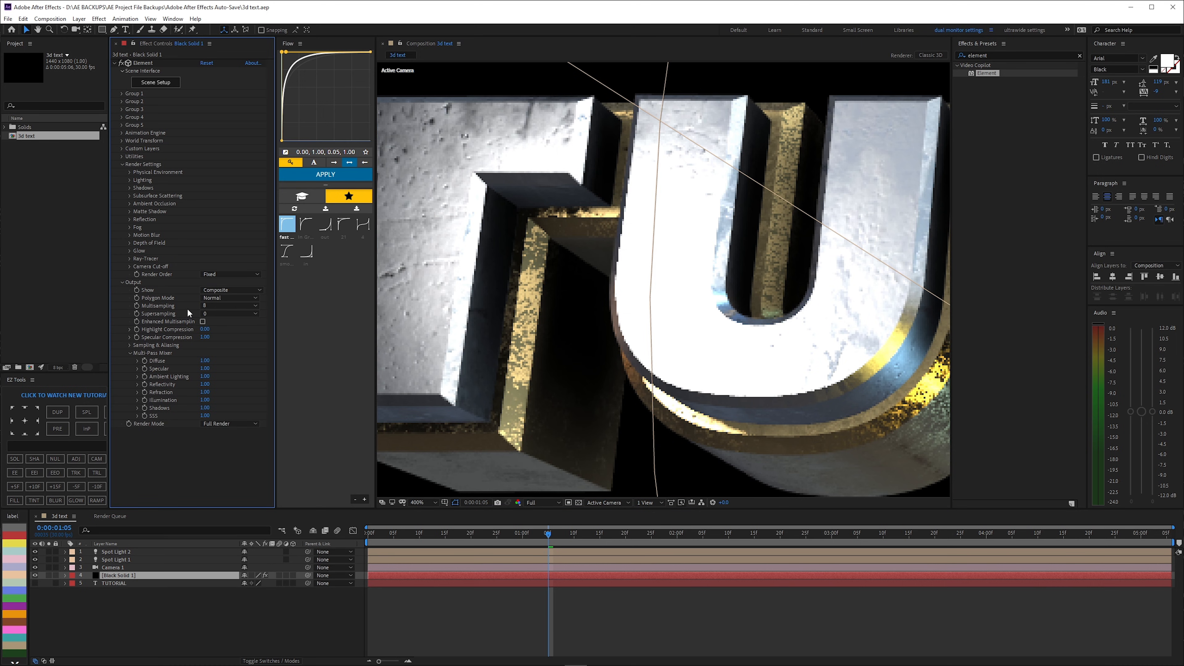
click(230, 305)
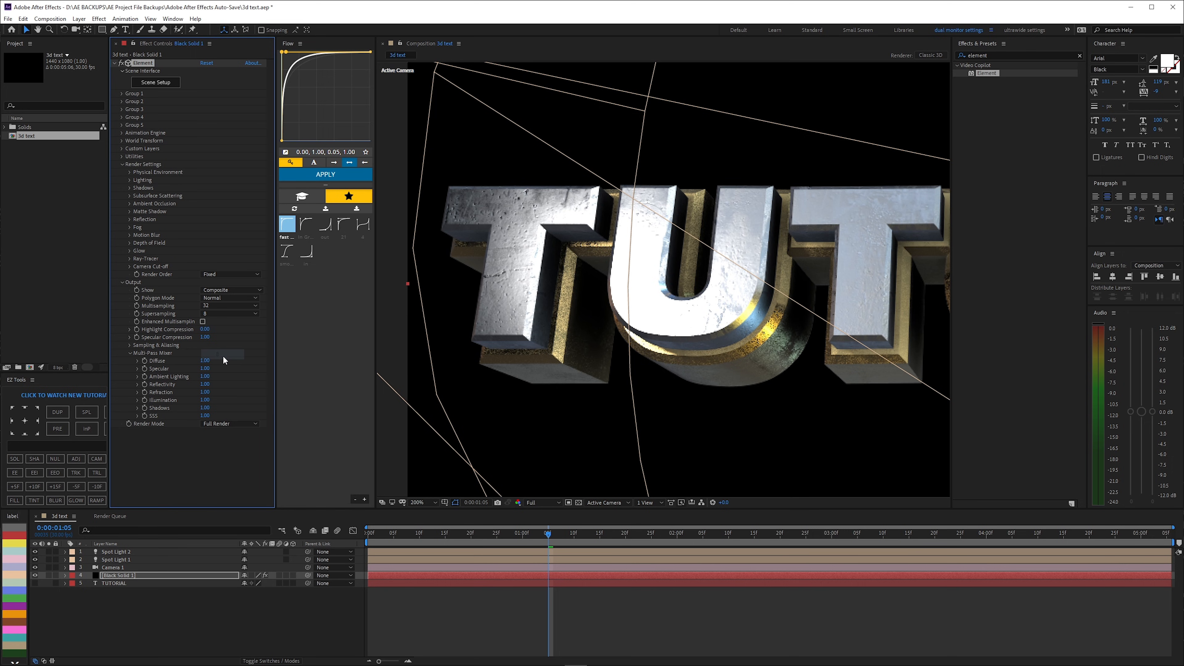
click(230, 313)
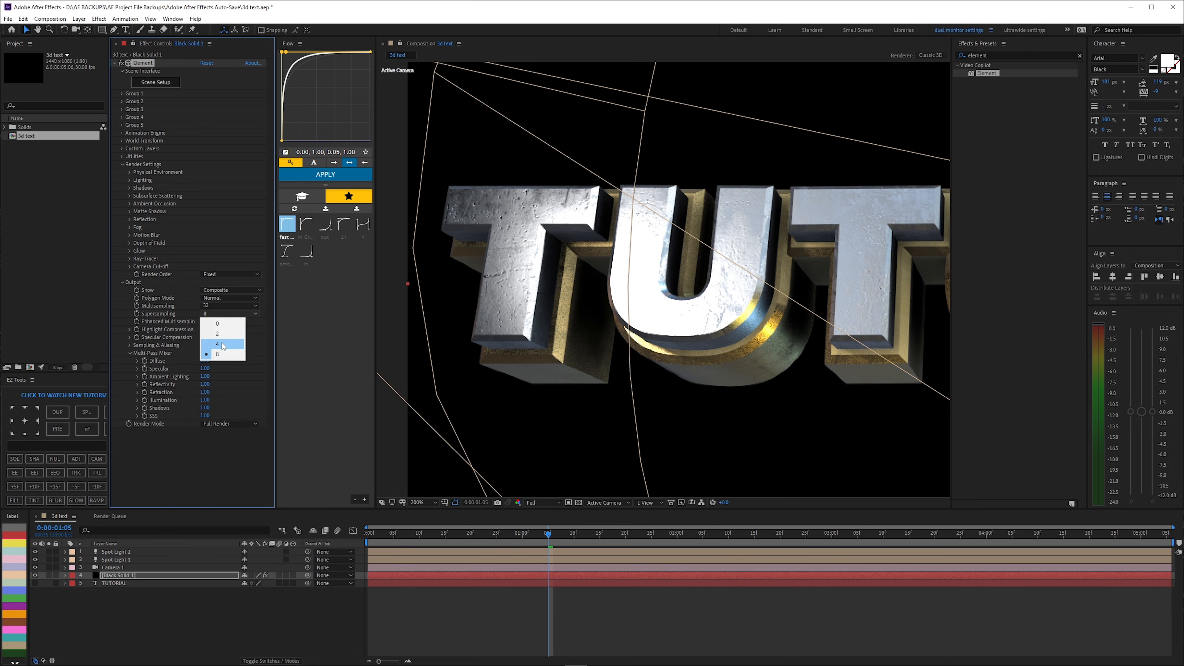
click(217, 323)
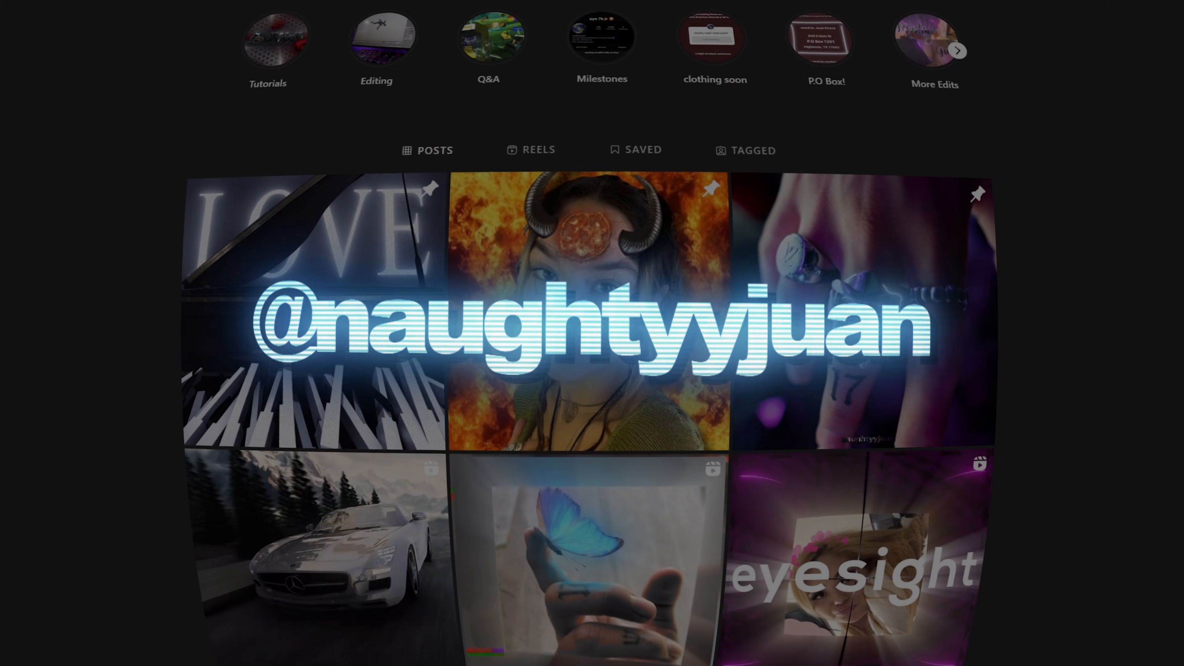
click(313, 544)
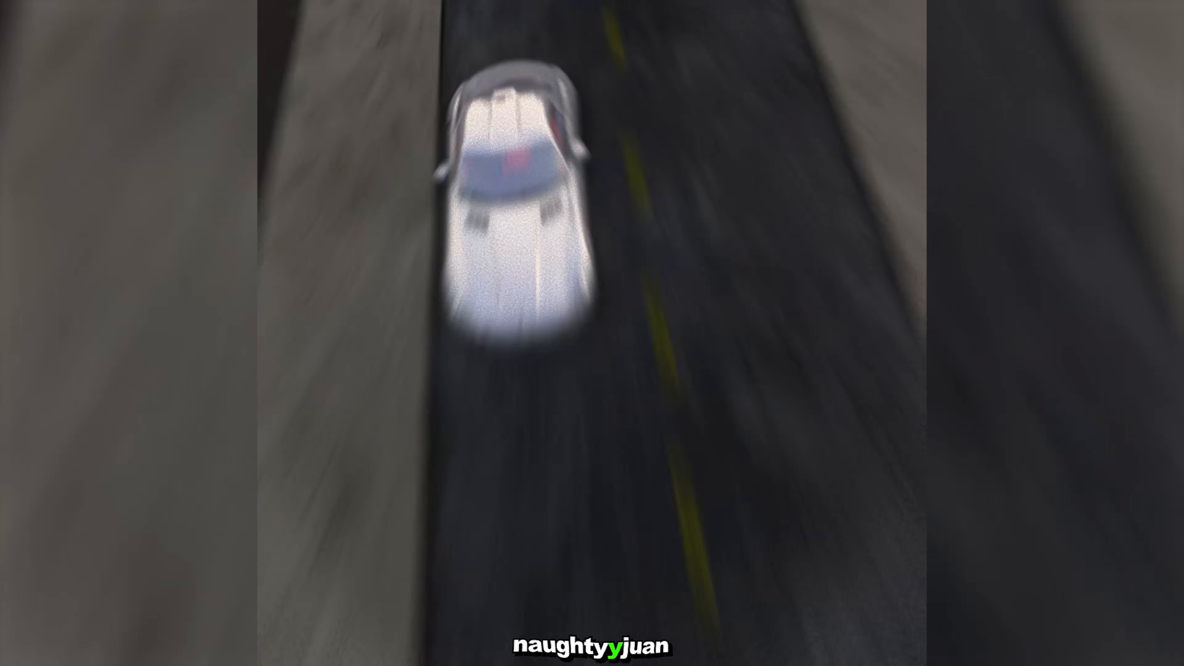